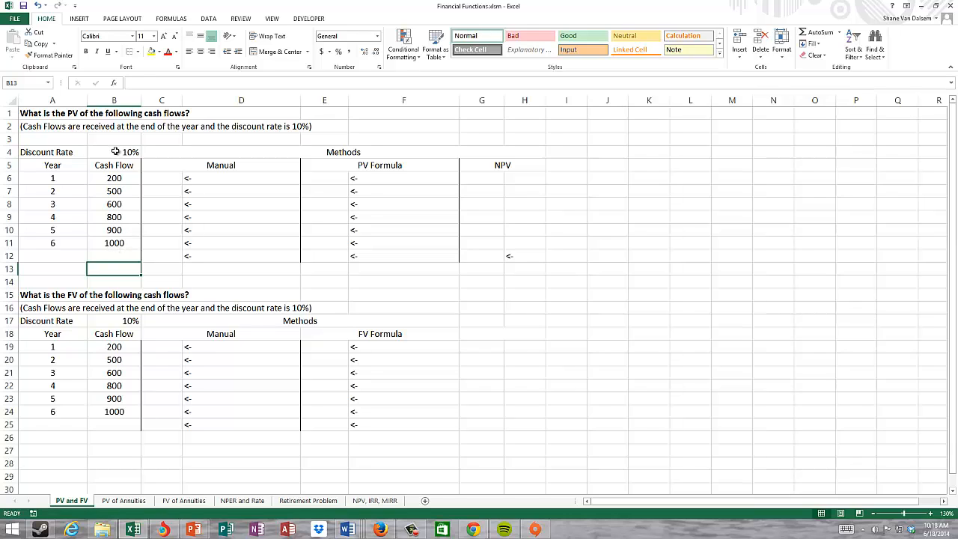
Step: Inspect the 10% discount rate cells and the first manual present value cell
click(114, 153)
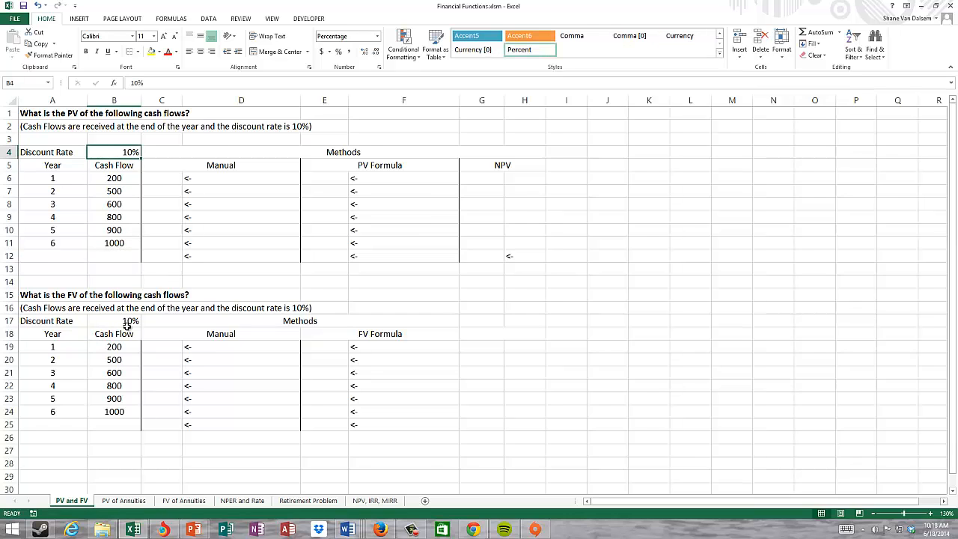
click(114, 320)
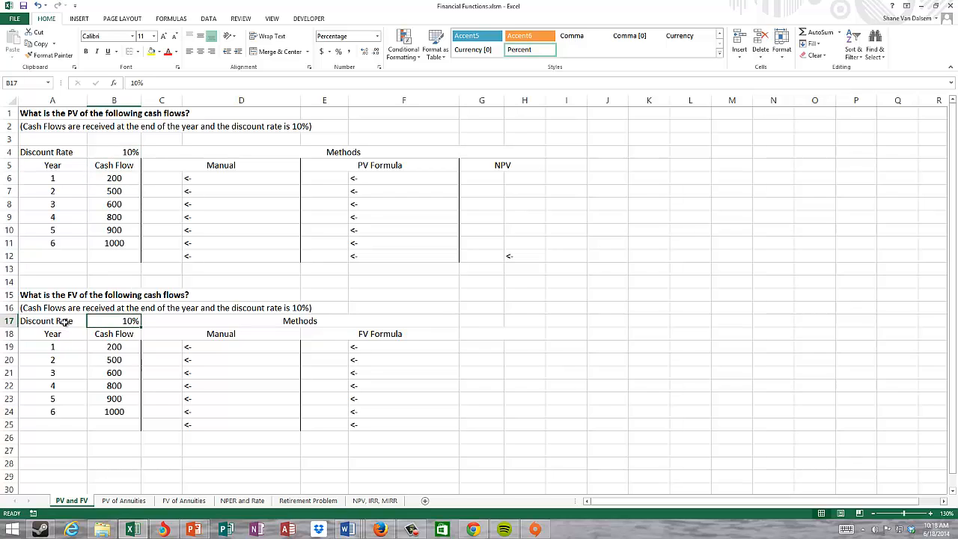
click(114, 153)
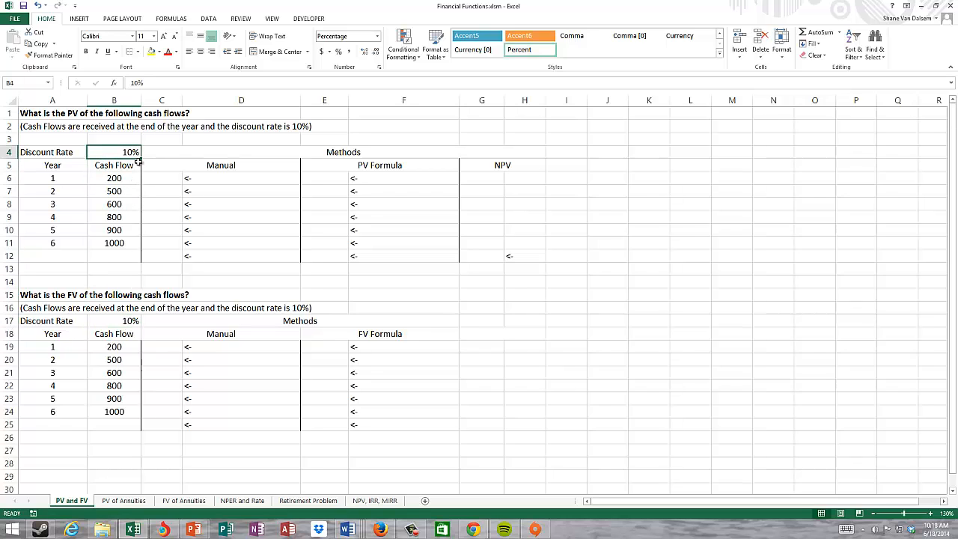
click(162, 177)
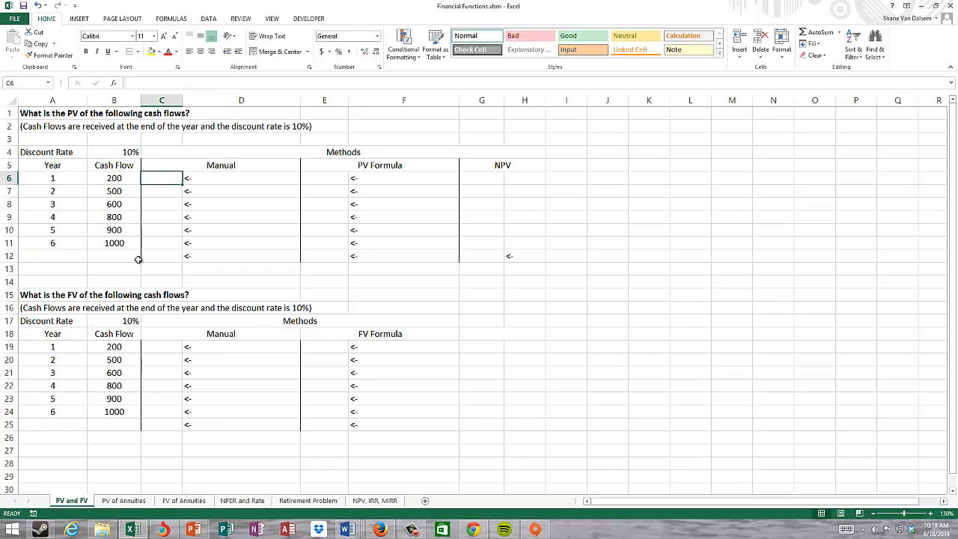
mouse_move(195, 530)
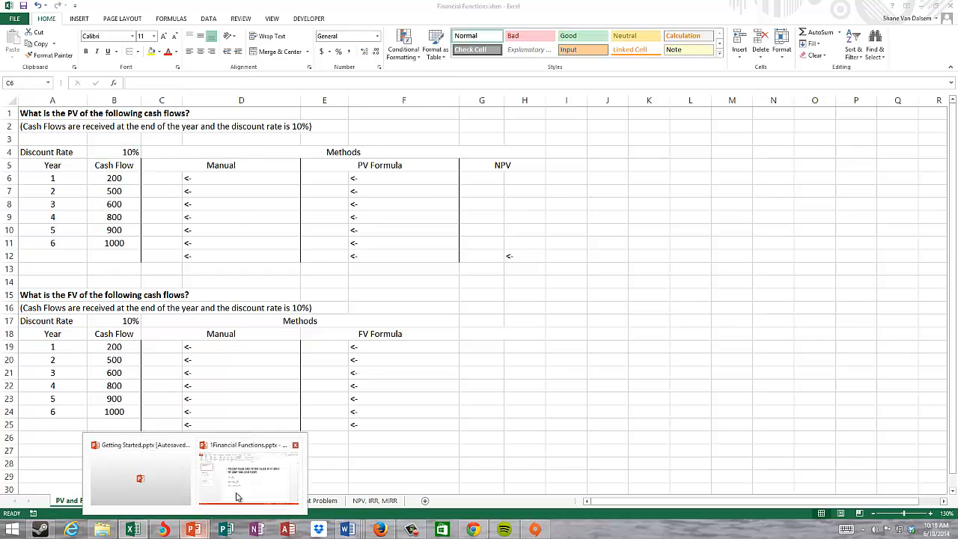
click(248, 471)
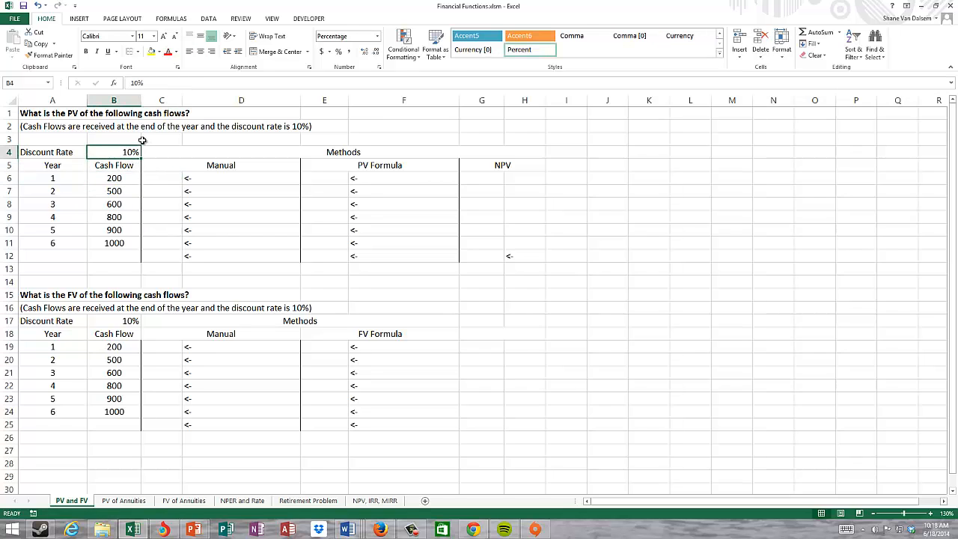
Step: Name the 10% discount rate cell drate1 via the Name Box and return to C6
click(27, 83)
text(drate1)
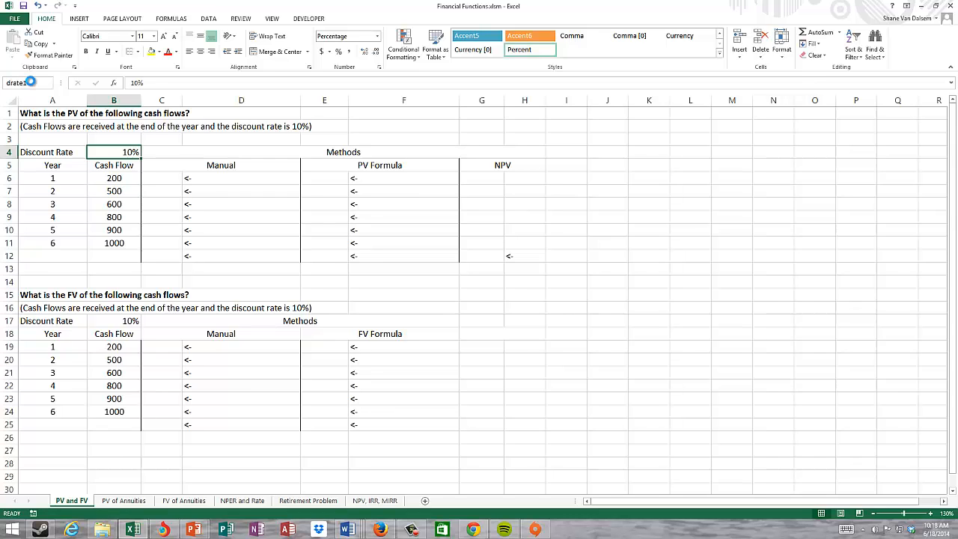
mouse_move(23, 82)
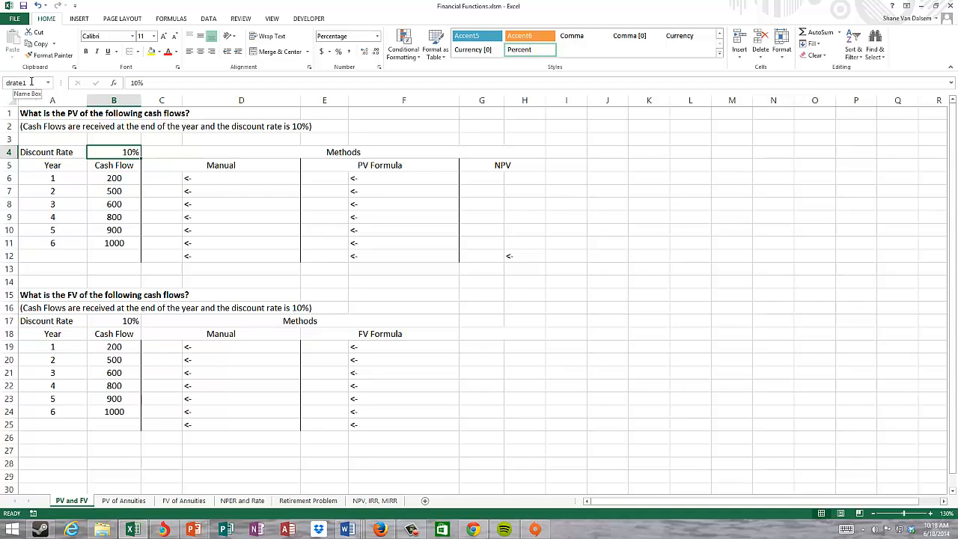
click(162, 176)
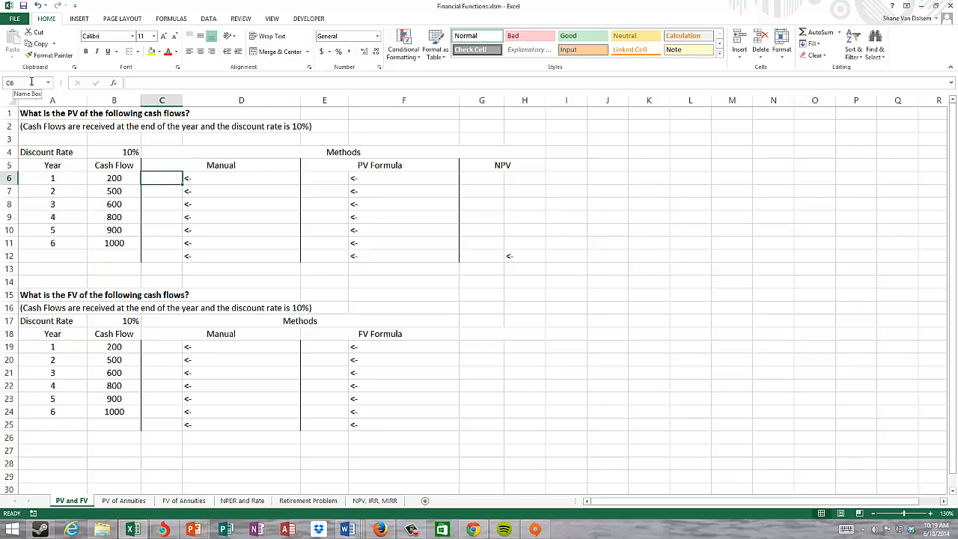
Step: Enter =B6/(1+drate1)^A6 in C6, returning 181.818 for the year-1 cash flow of 200
text(=)
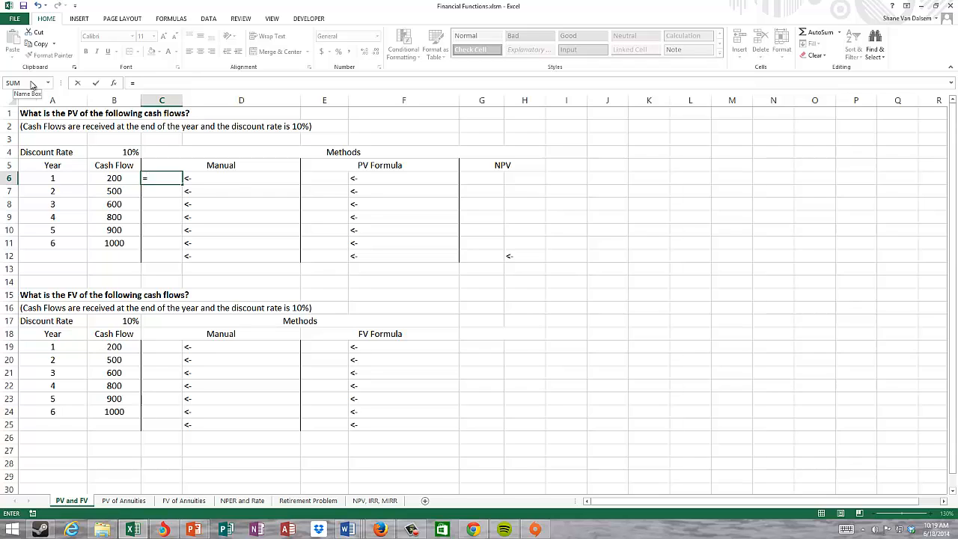
click(114, 176)
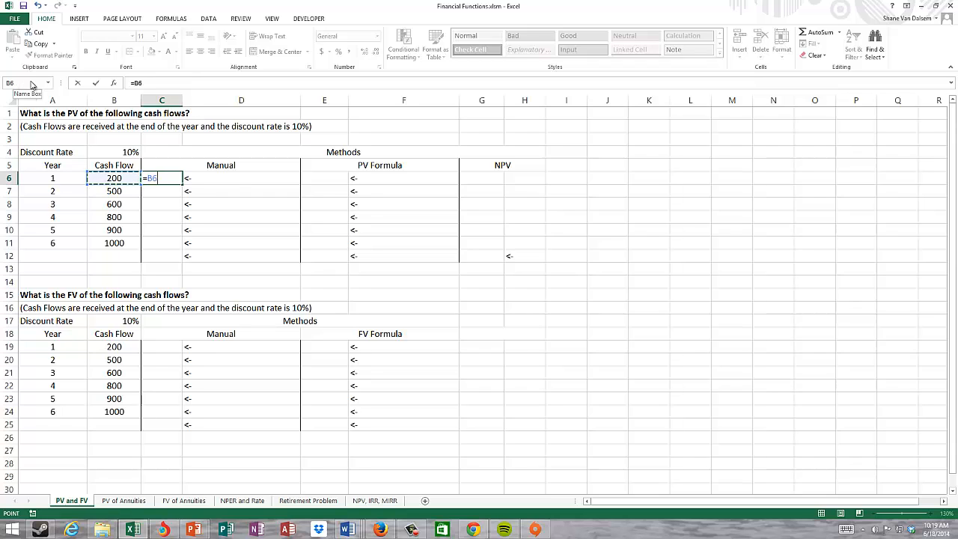
text(/)
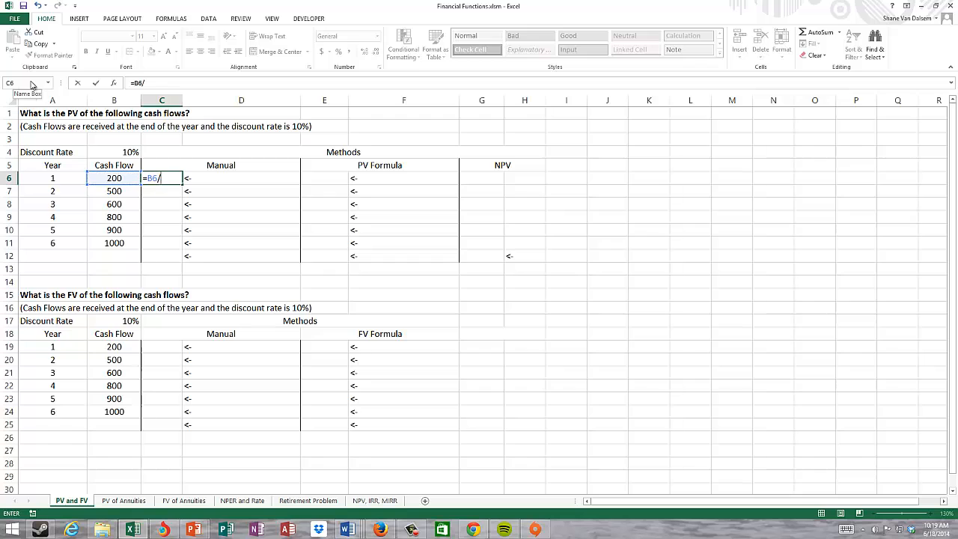
click(114, 177)
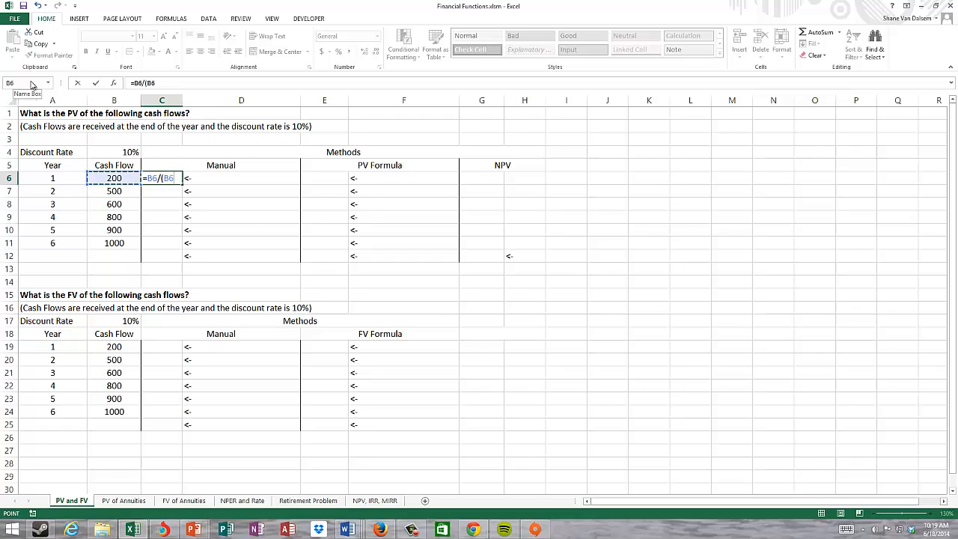
text(1+)
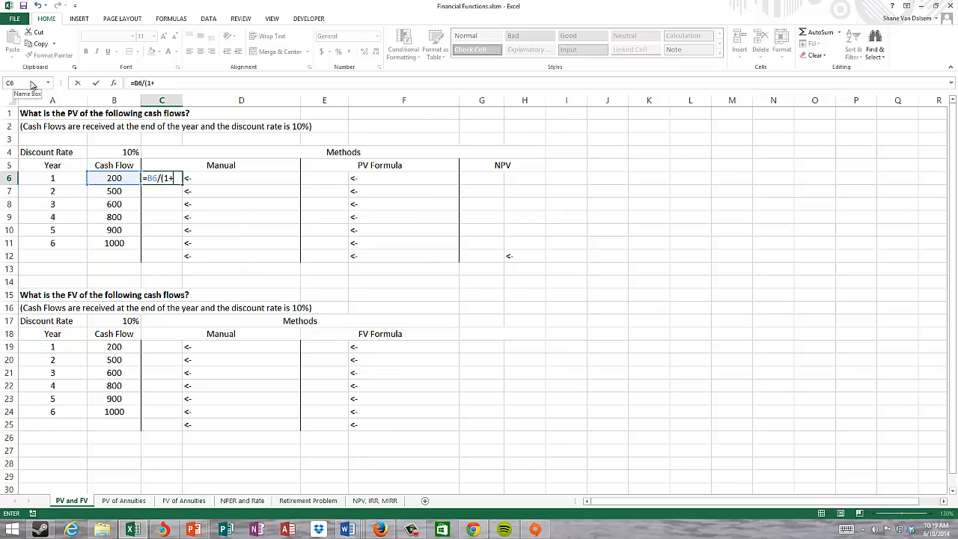
text(drate)
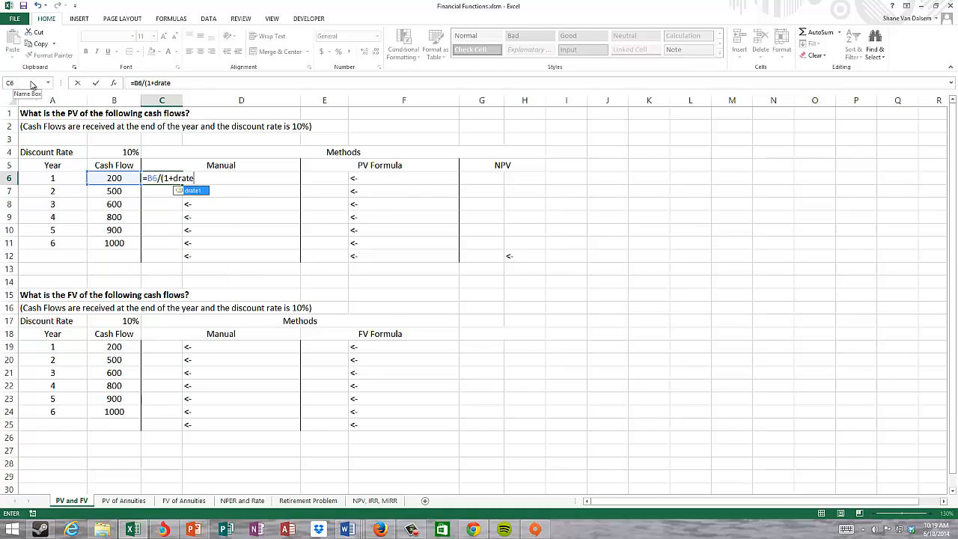
text(1)
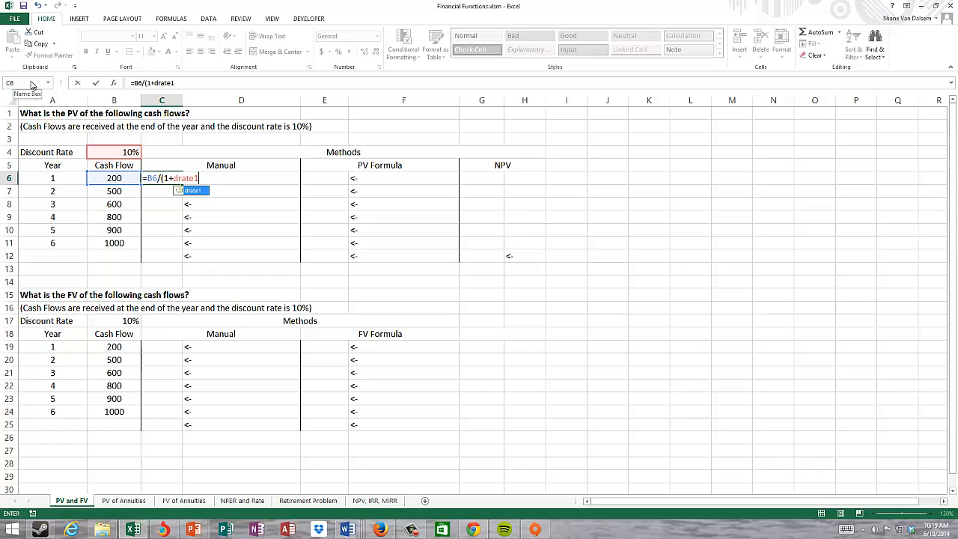
text()^A6)
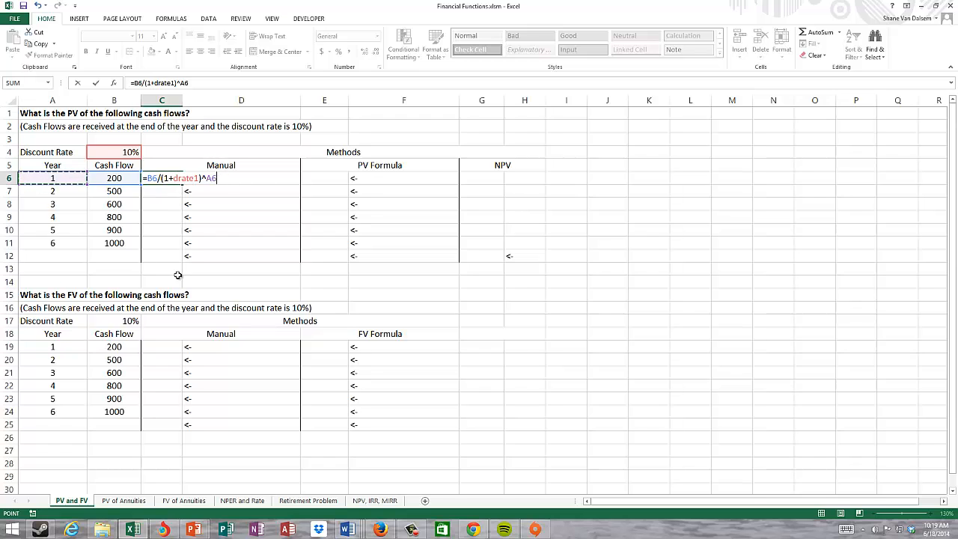
mouse_move(222, 197)
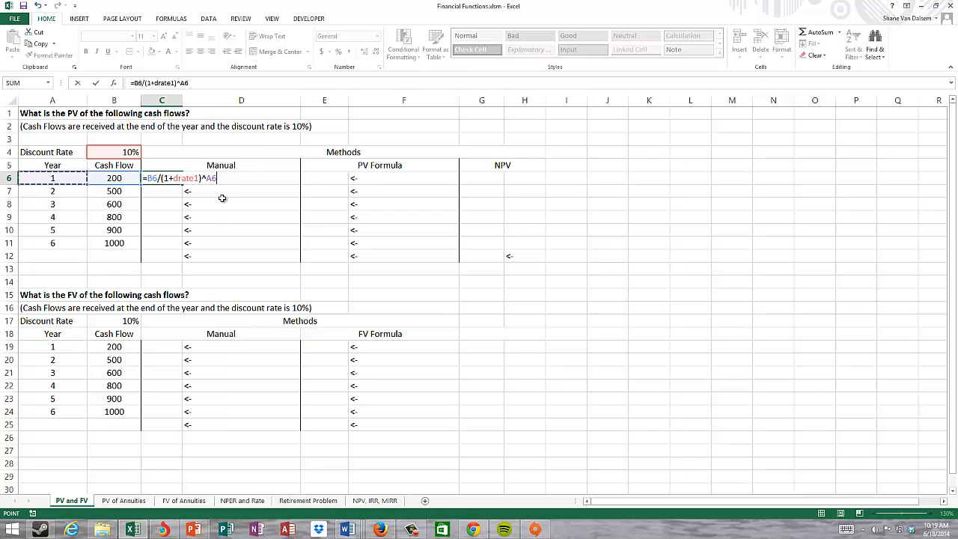
key(Return)
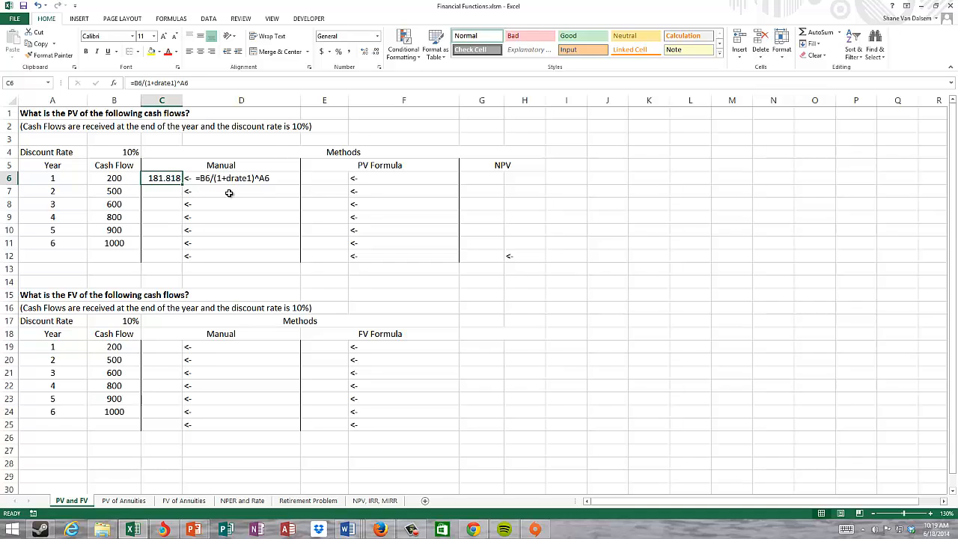
Step: Format C6 as dollars and fill the formula down to C11, giving $181.82 through $564.47
click(347, 36)
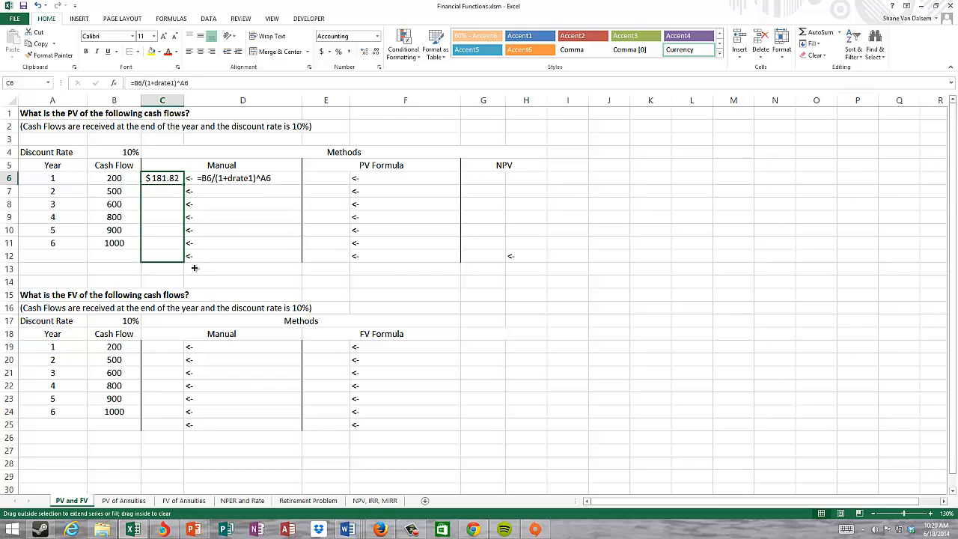
drag(162, 179, 161, 243)
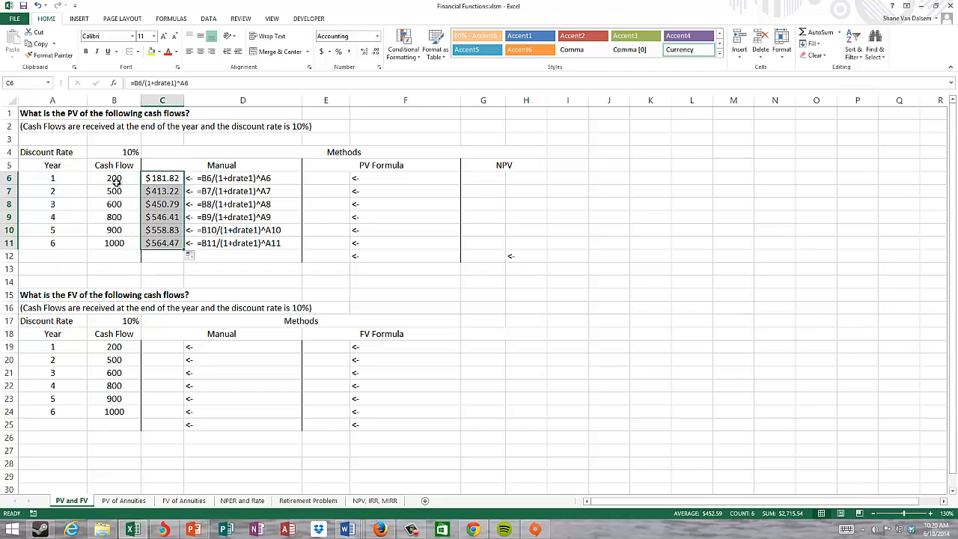
mouse_move(343, 190)
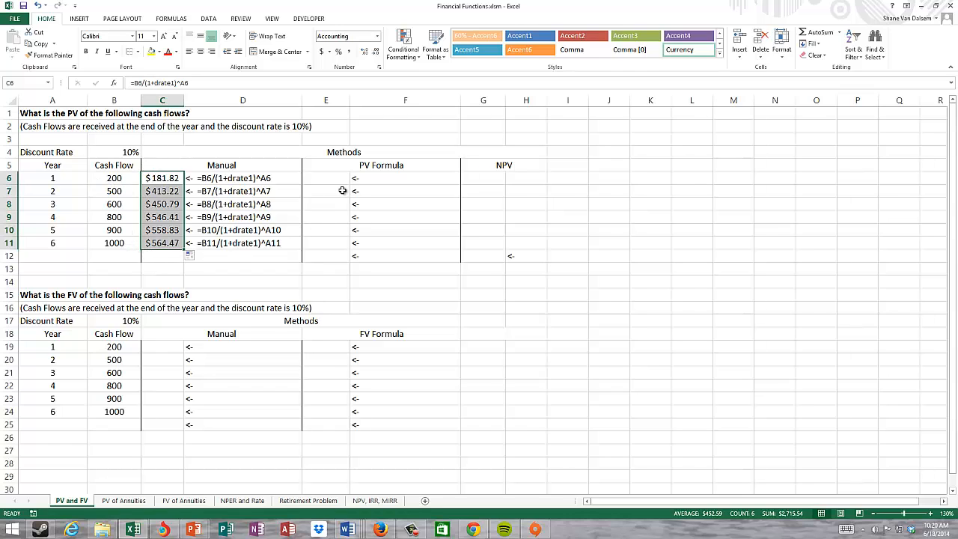
mouse_move(164, 256)
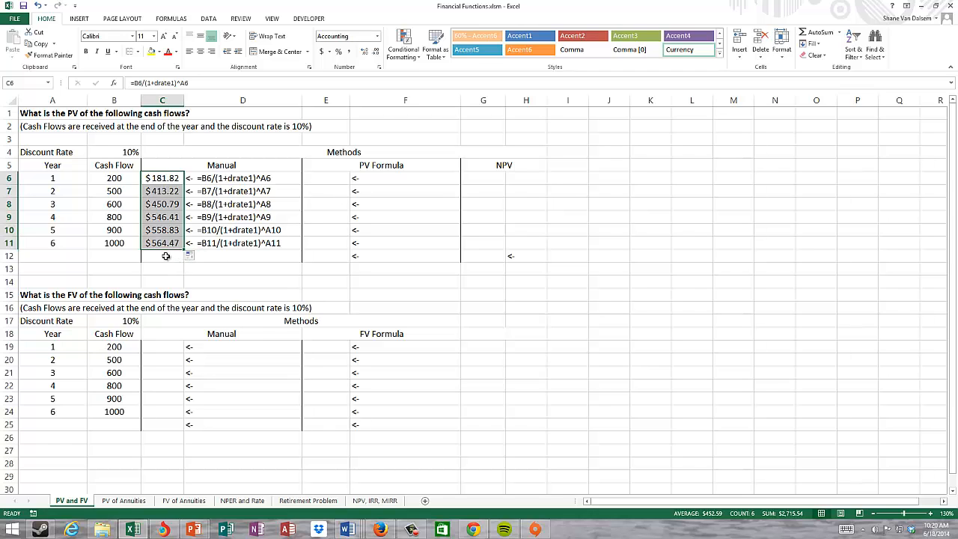
click(114, 254)
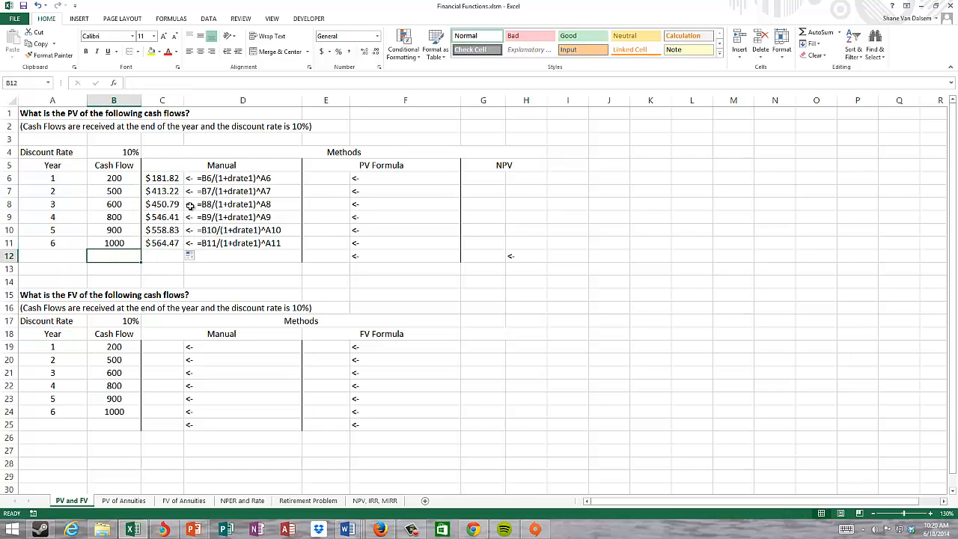
text(Sum)
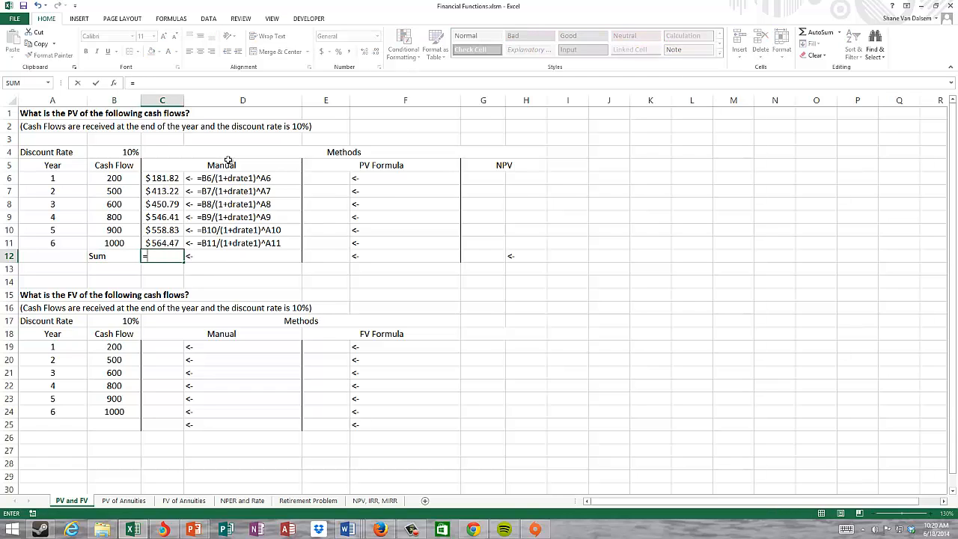
text(=sum(C11)
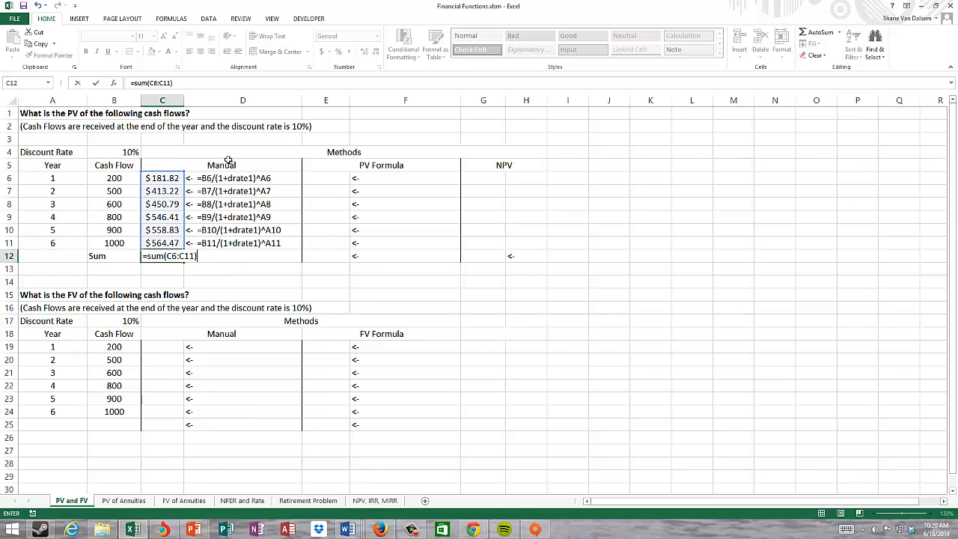
key(Return)
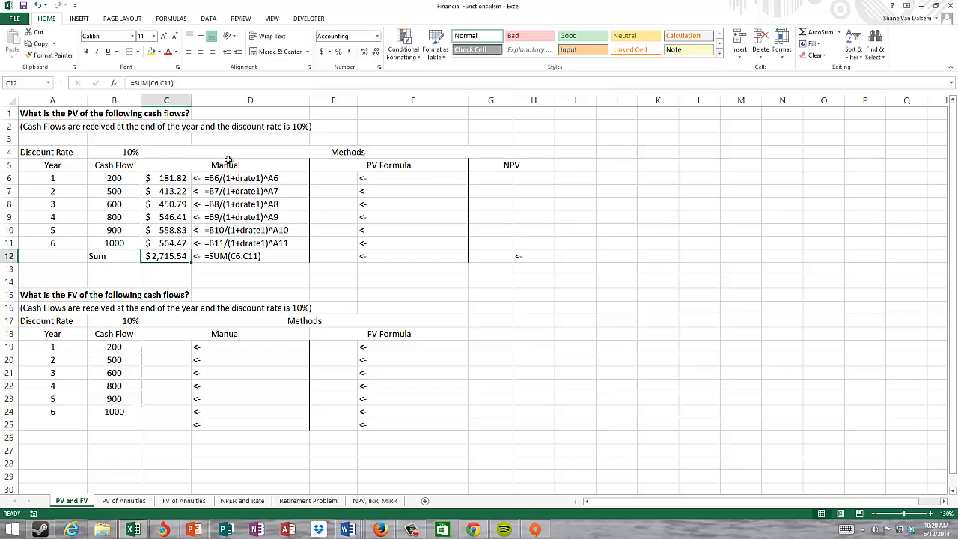
click(333, 243)
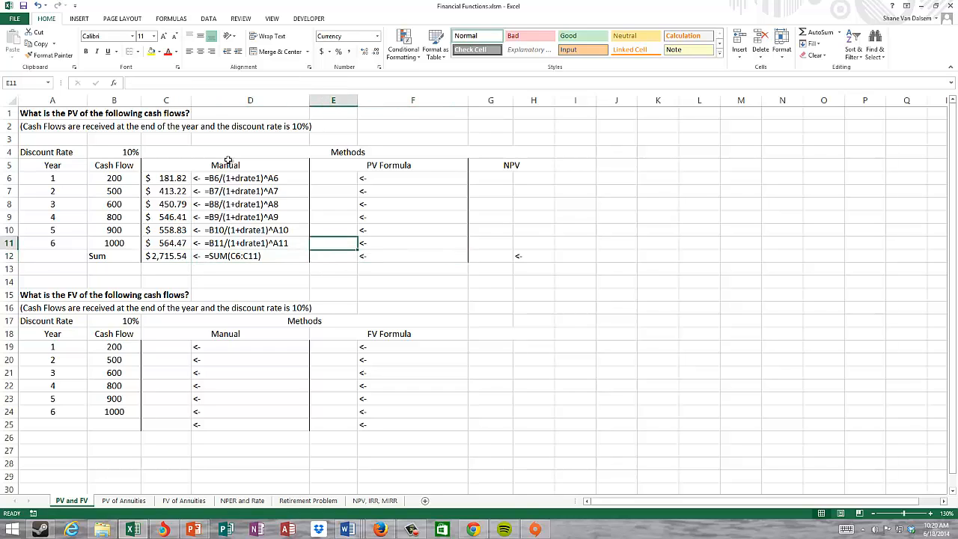
click(333, 178)
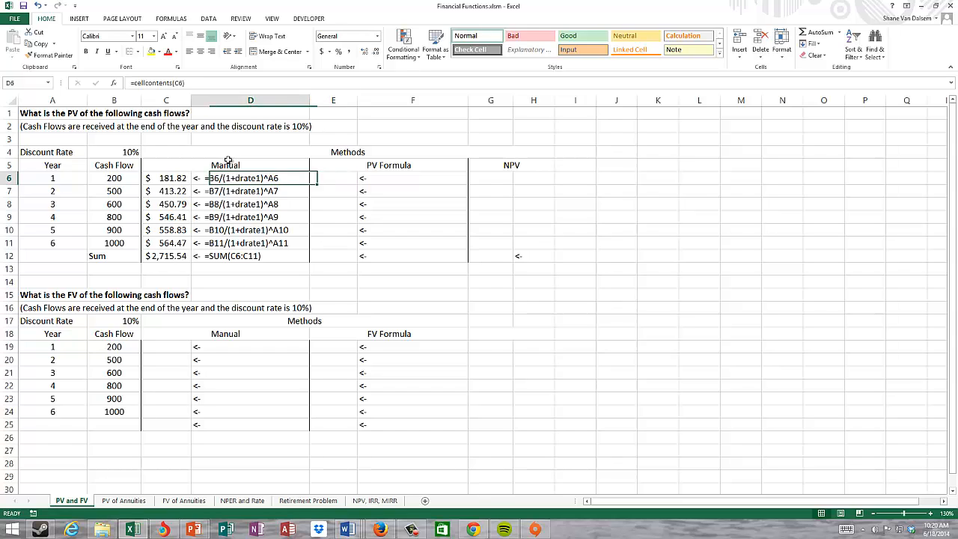
click(333, 177)
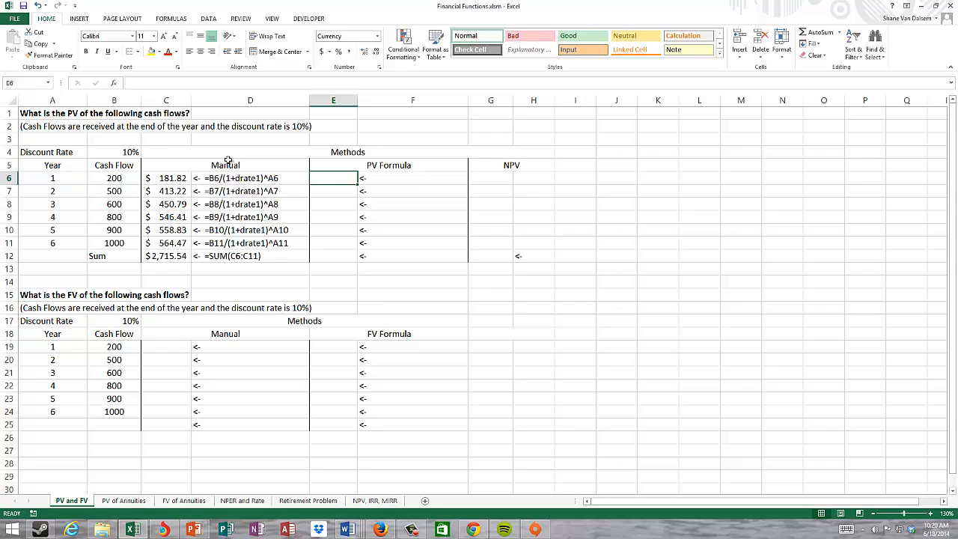
Step: Enter =PV(drate1,A6,0,-B6) in E6, returning $181.82 to match the manual result
text(=)
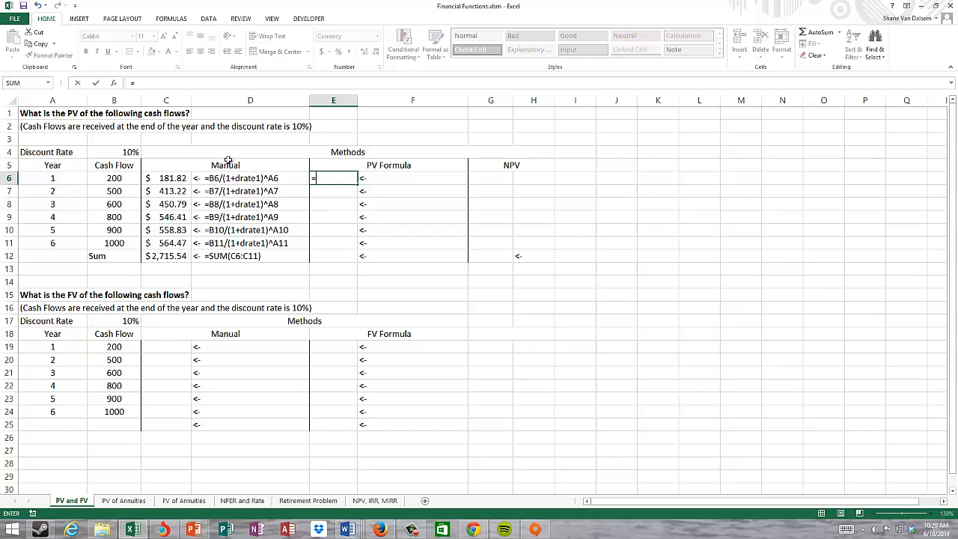
text(=pv()
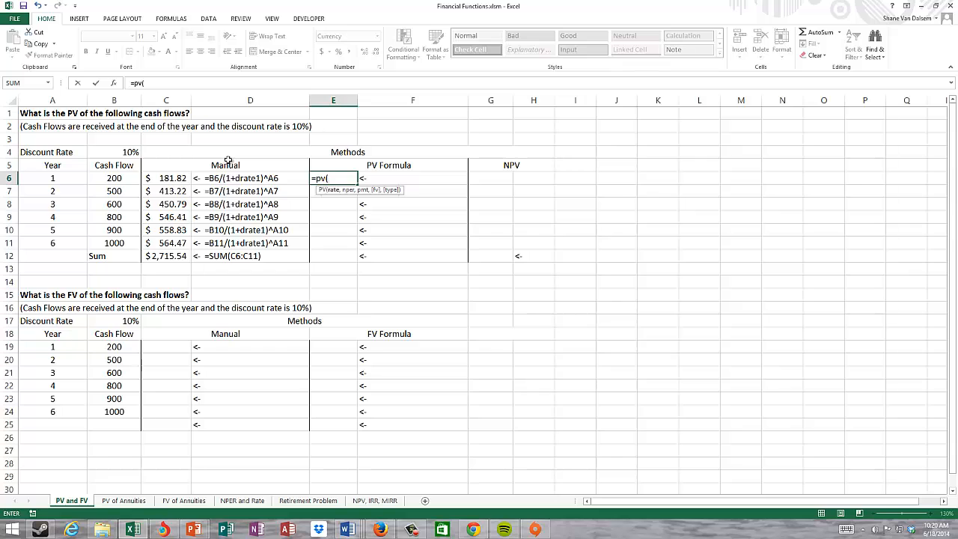
text(d)
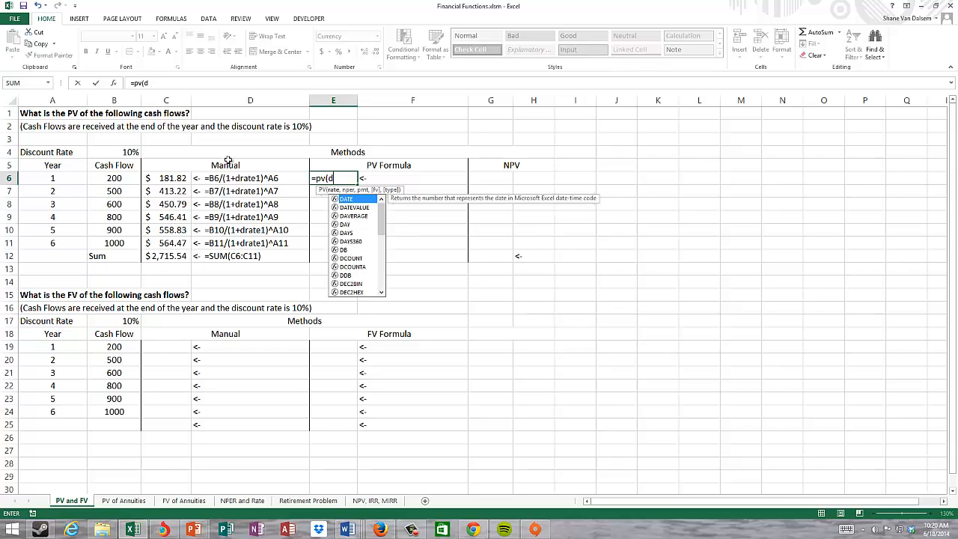
text(rate1)
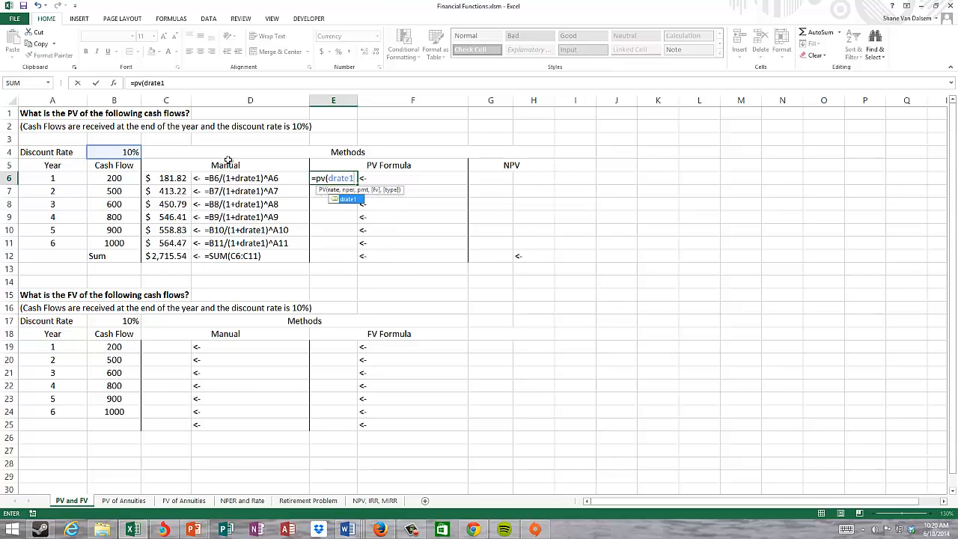
text(,A6)
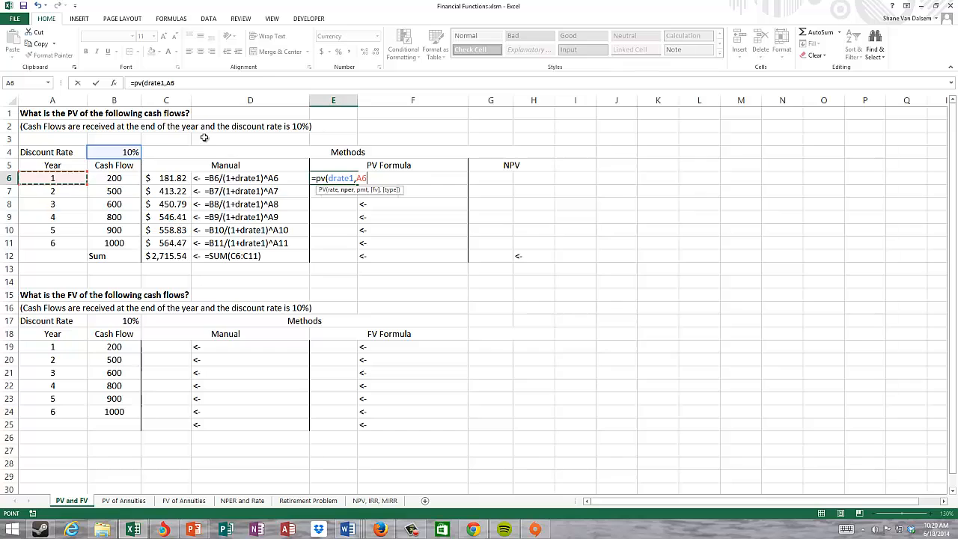
mouse_move(122, 207)
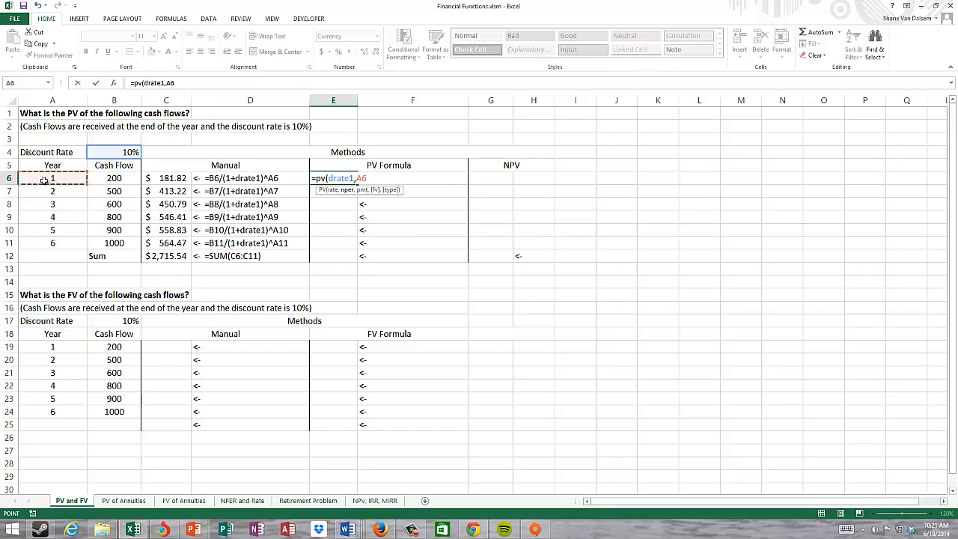
text(,)
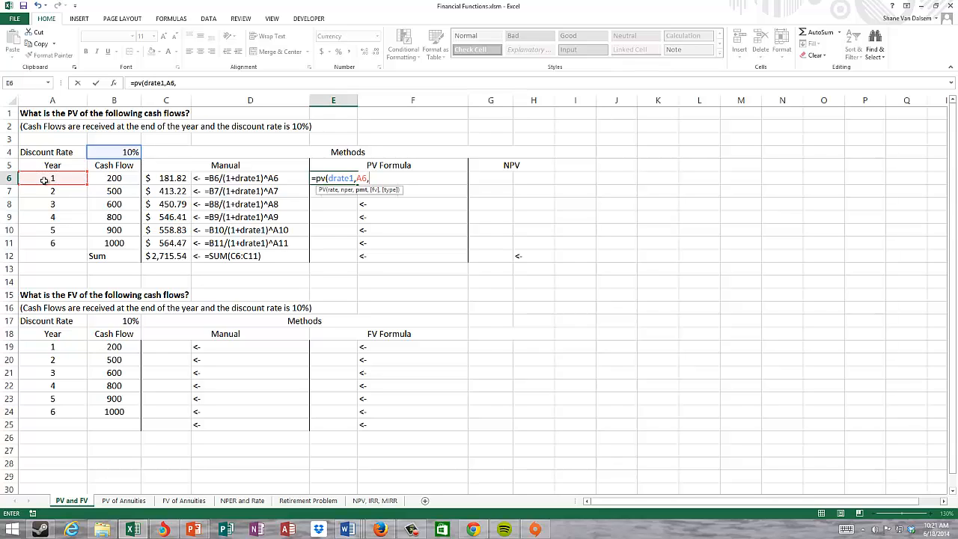
text(0)
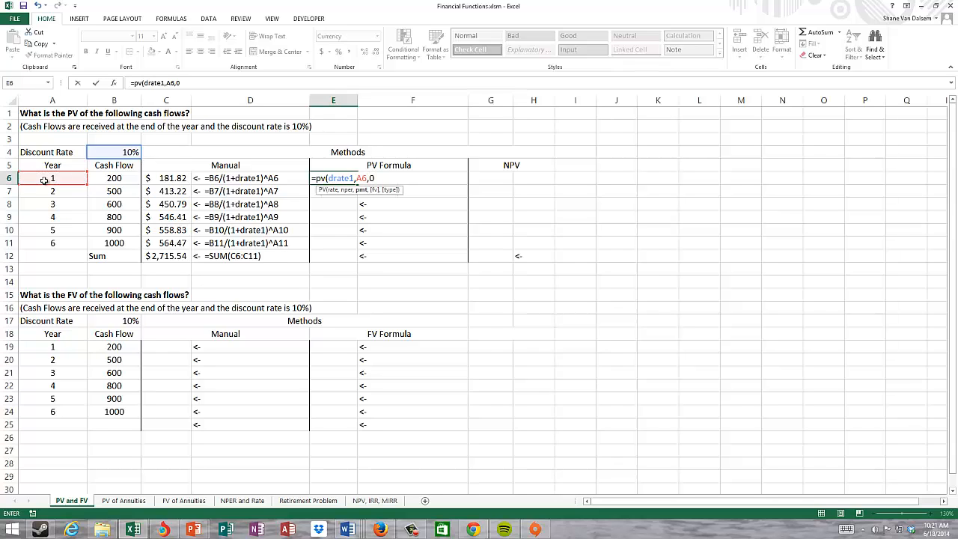
text(,-)
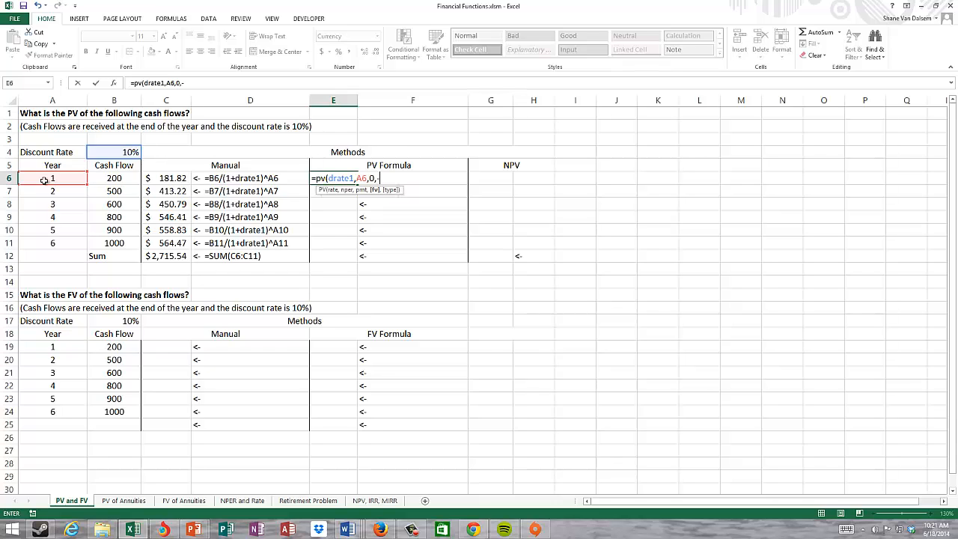
click(114, 179)
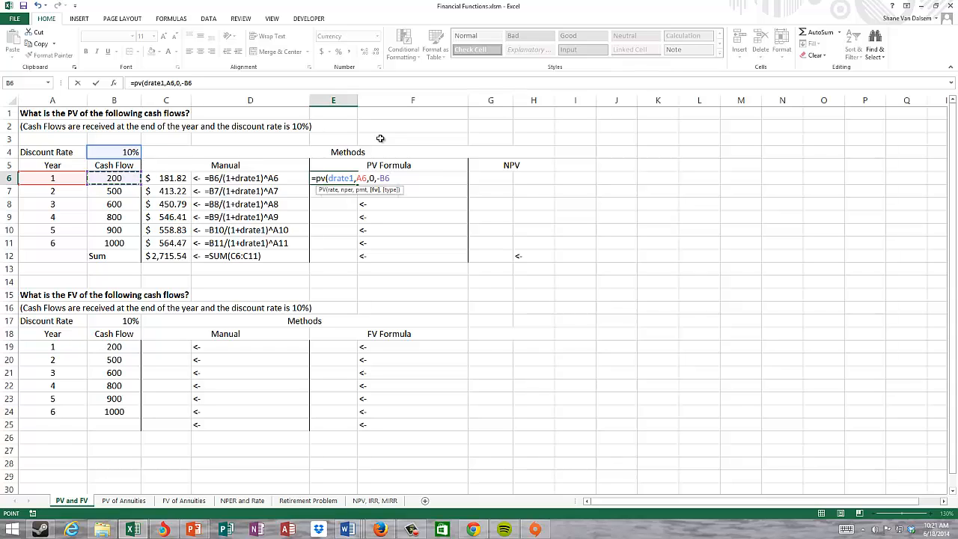
text(,)
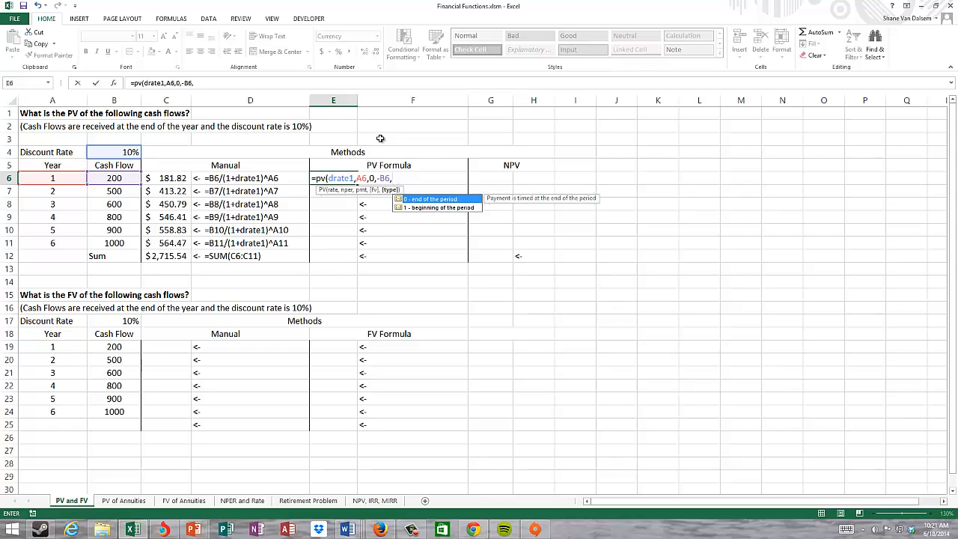
mouse_move(421, 217)
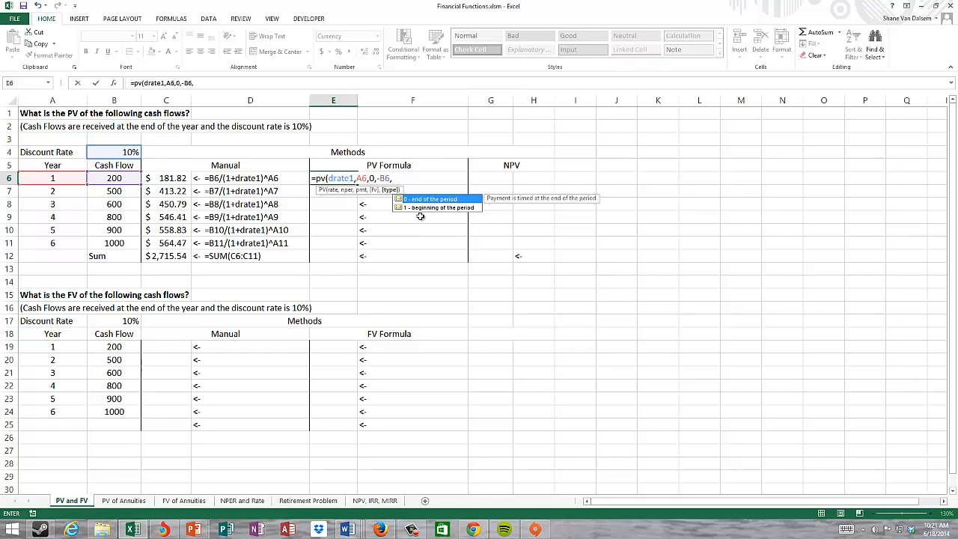
mouse_move(410, 213)
text())
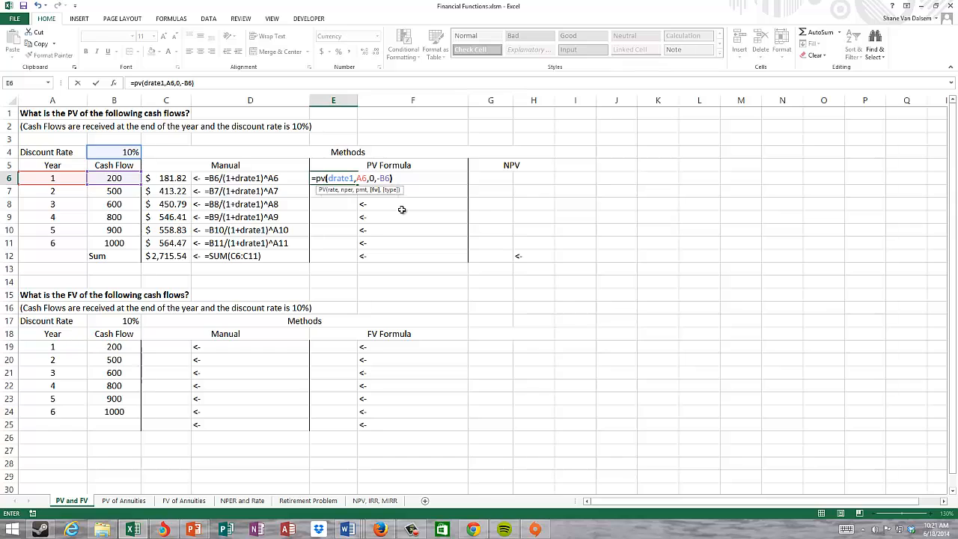
key(Return)
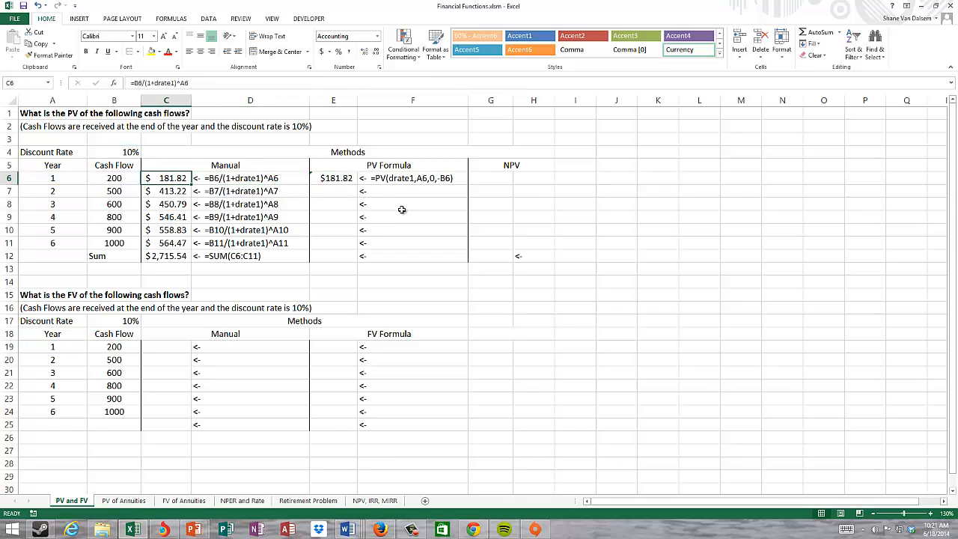
click(333, 176)
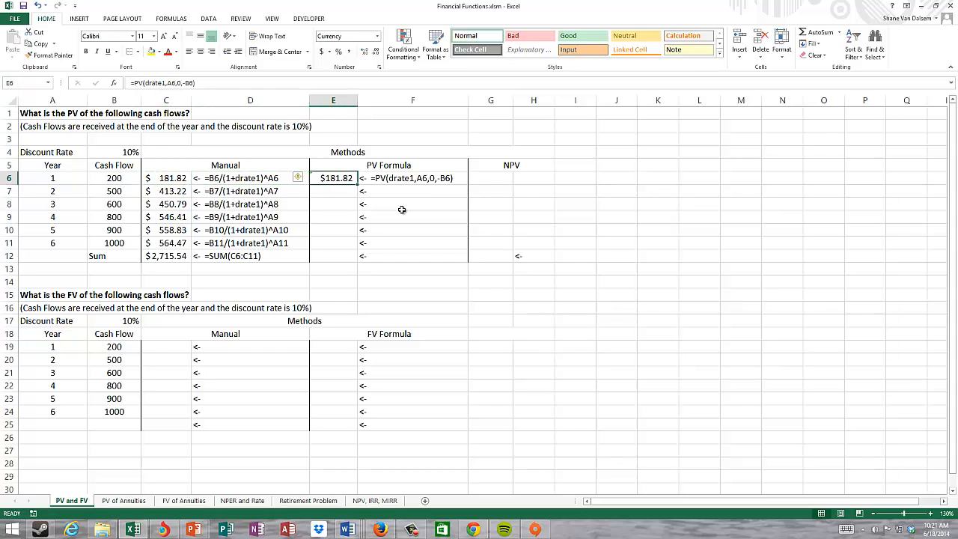
mouse_move(356, 183)
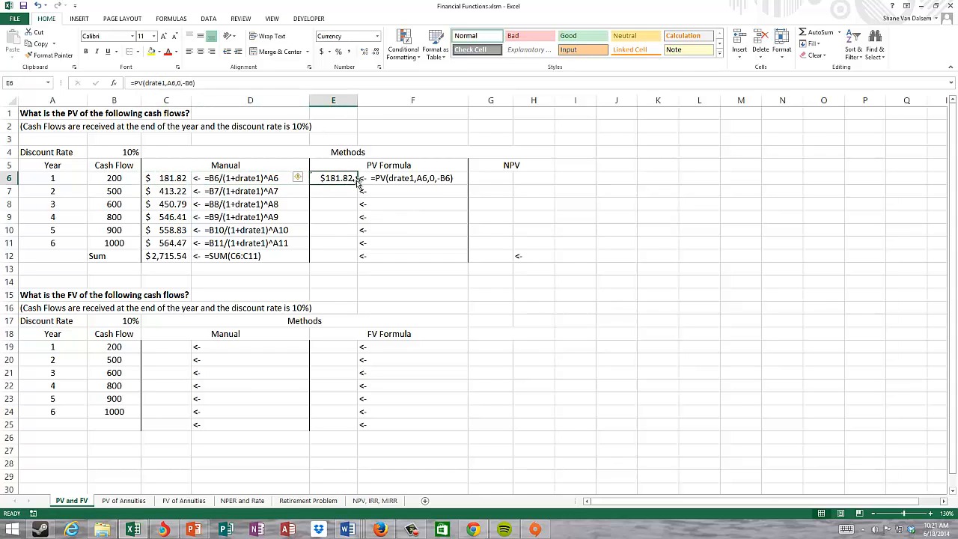
Step: Fill the PV formula down through E11 and total E6:E11 in E12 to $2,715.54
drag(332, 176, 333, 256)
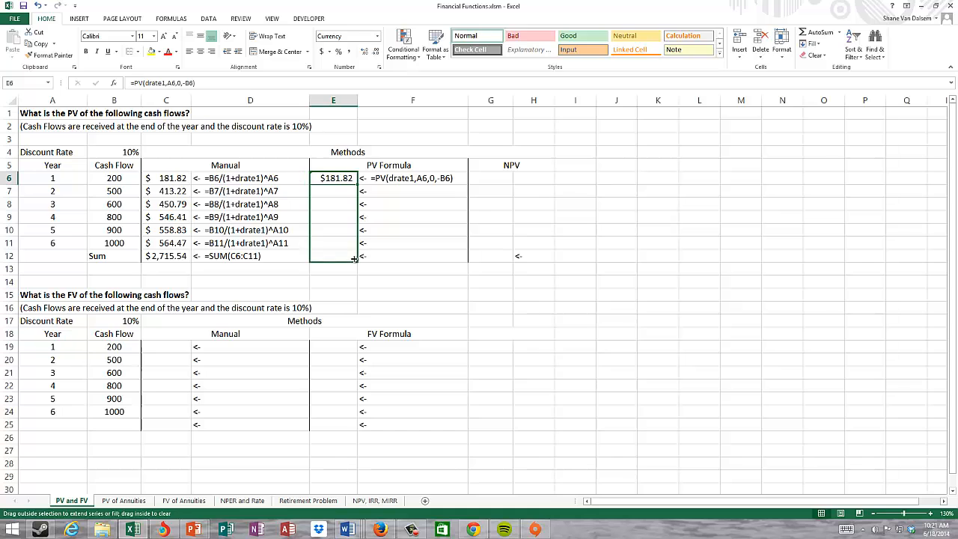
drag(354, 183, 353, 260)
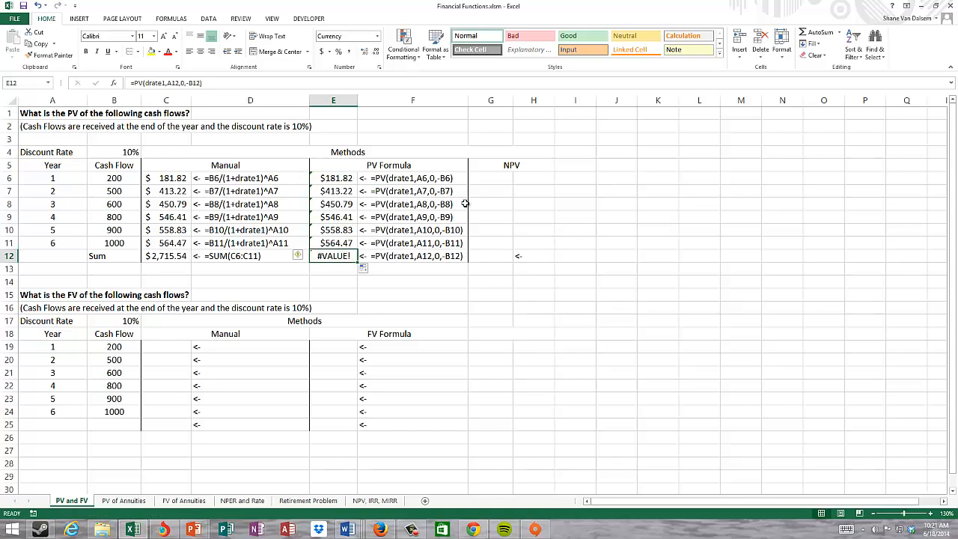
text(=sum()
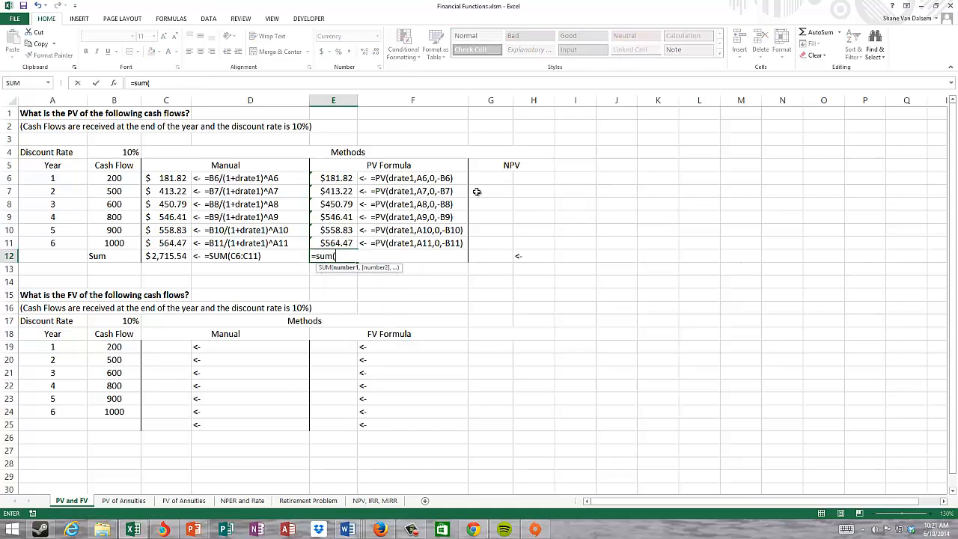
drag(332, 178, 333, 243)
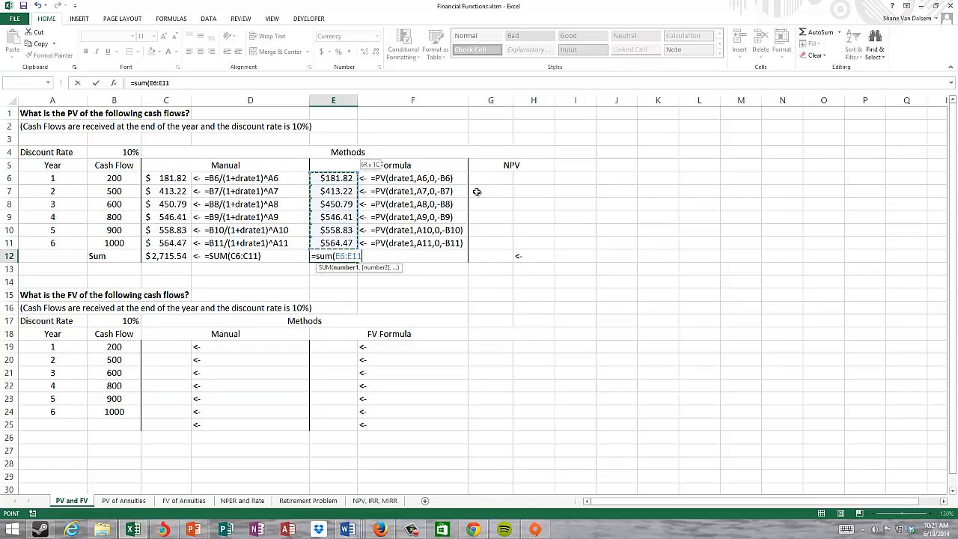
key(Return)
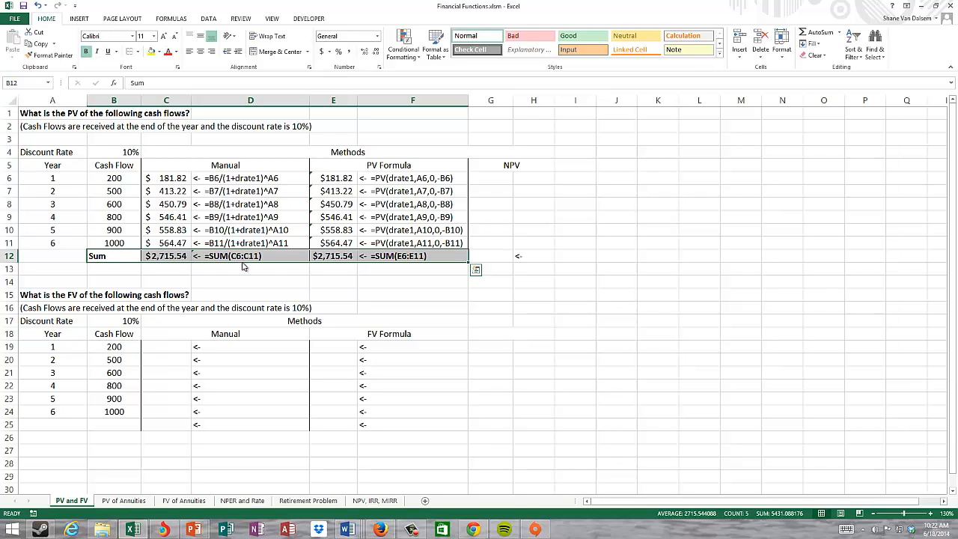
Step: Enter =NPV(drate1,B6:B11) in G12, returning $2,715.54 matching both PV totals
click(250, 294)
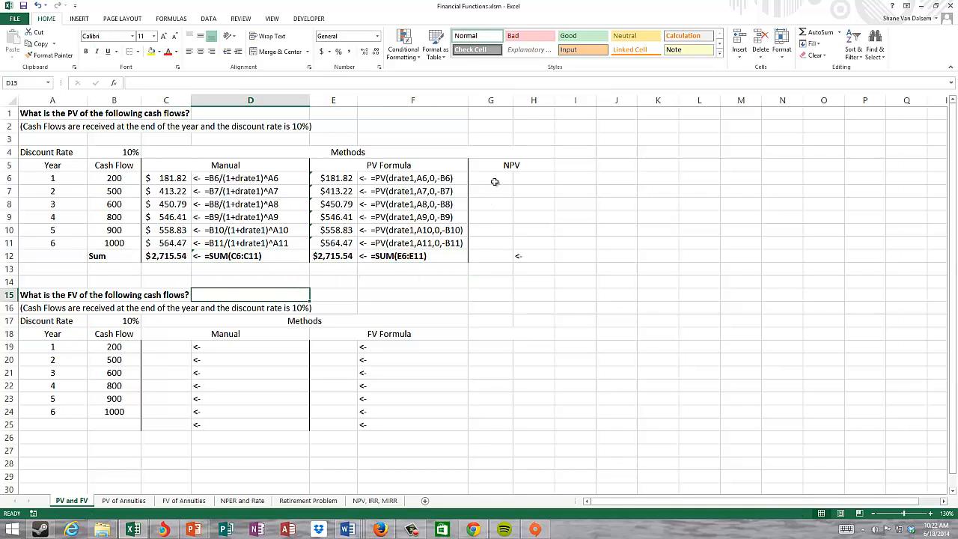
mouse_move(521, 174)
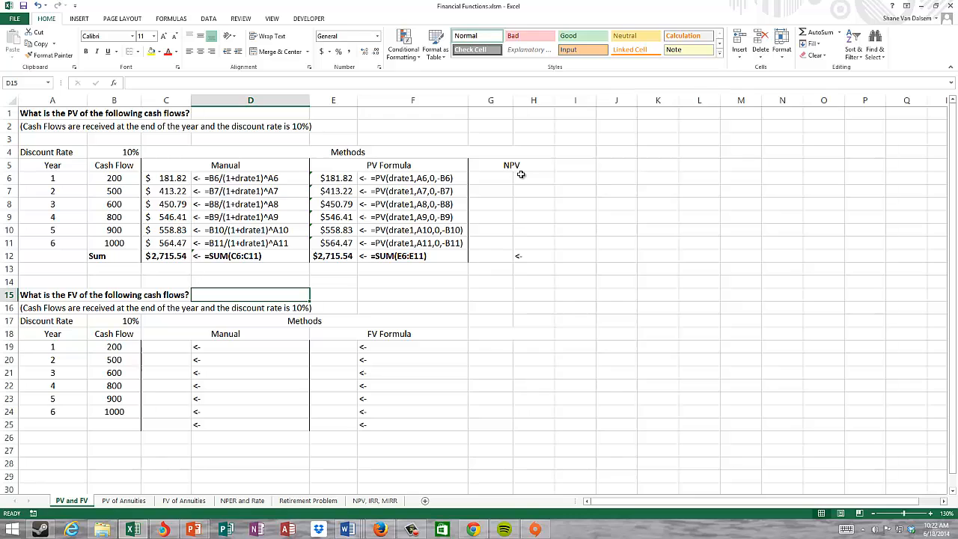
mouse_move(388, 245)
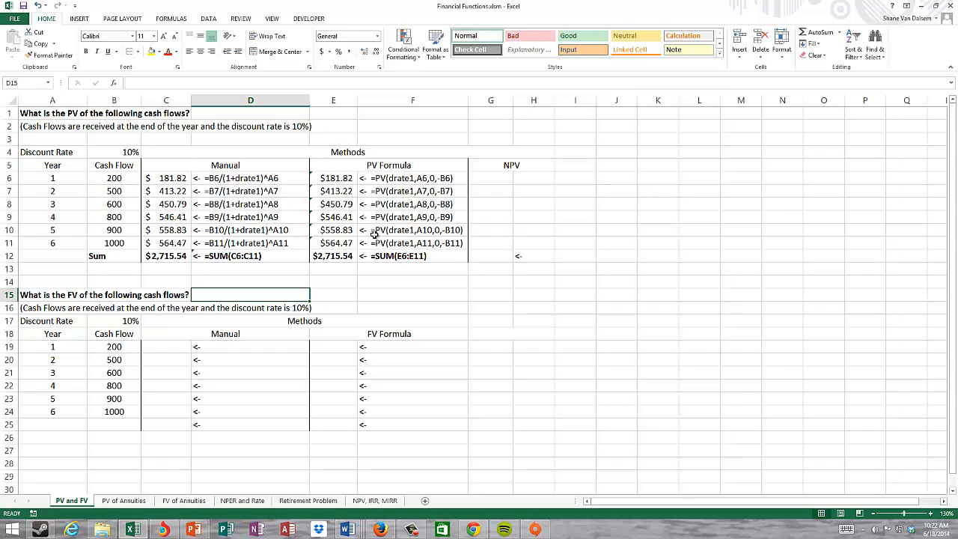
click(491, 254)
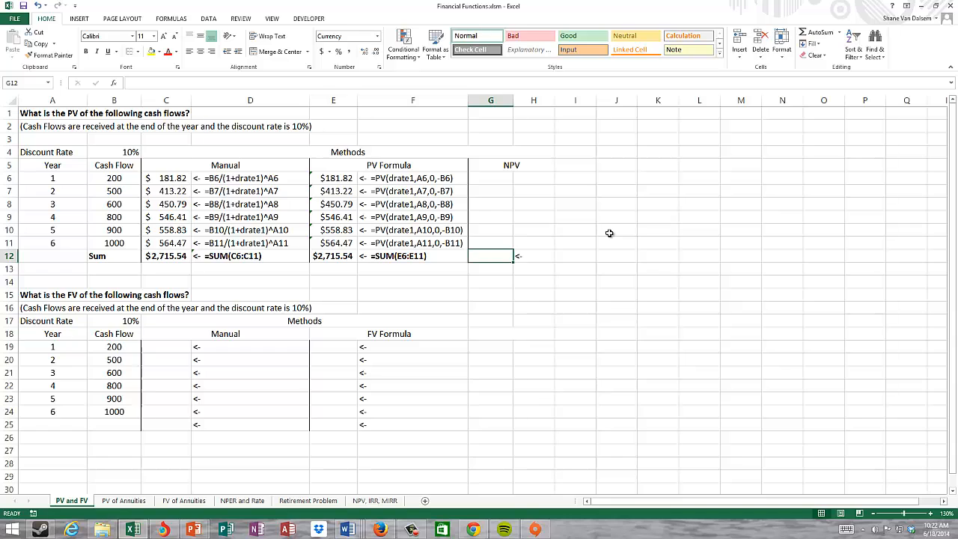
text(=np)
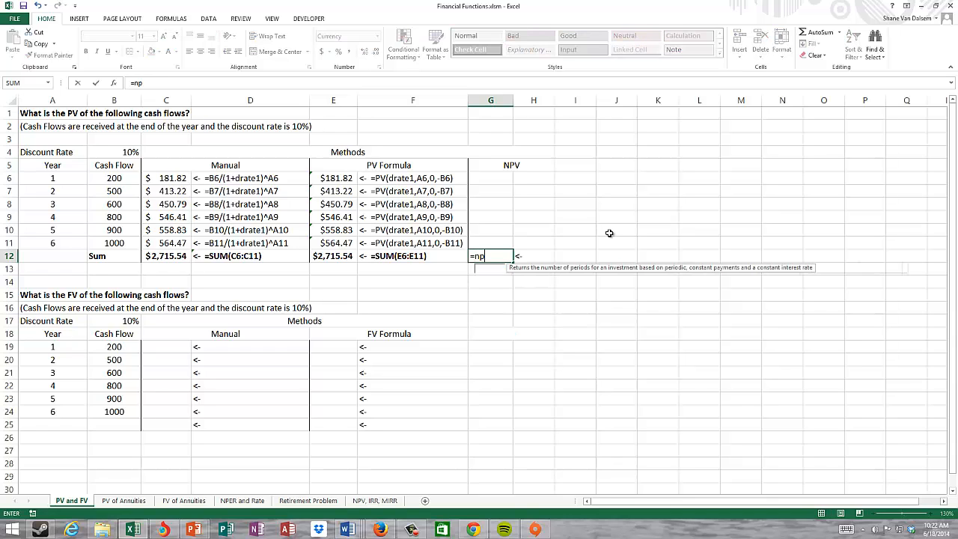
text(v()
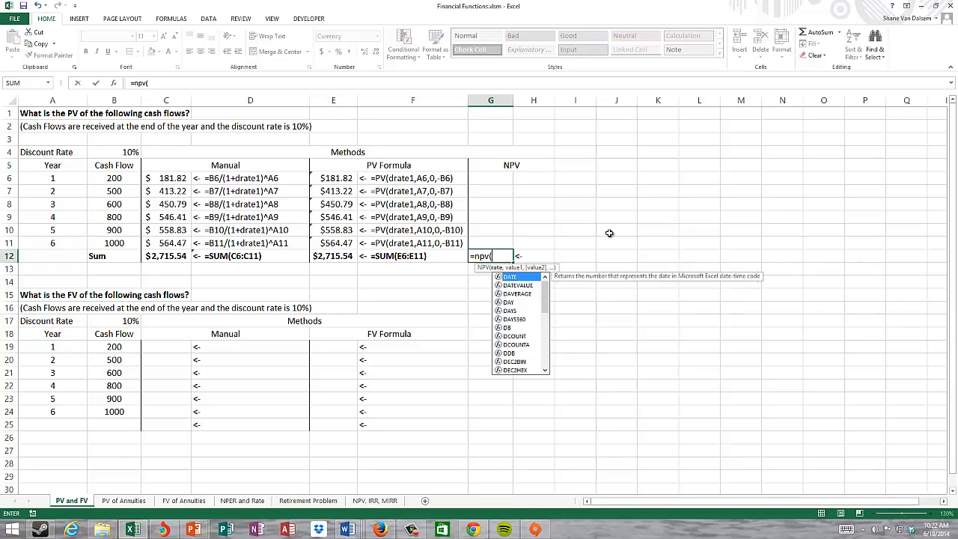
text(drate1)
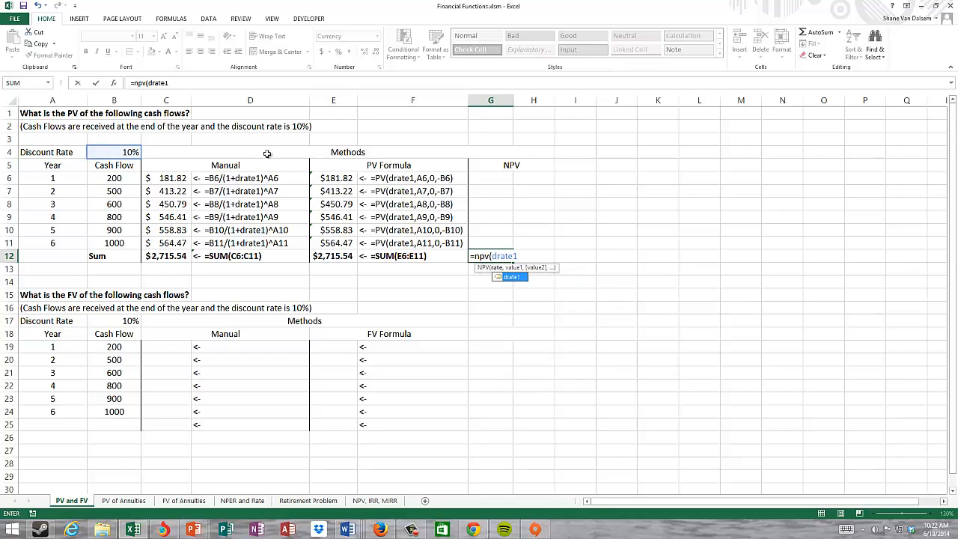
text(,)
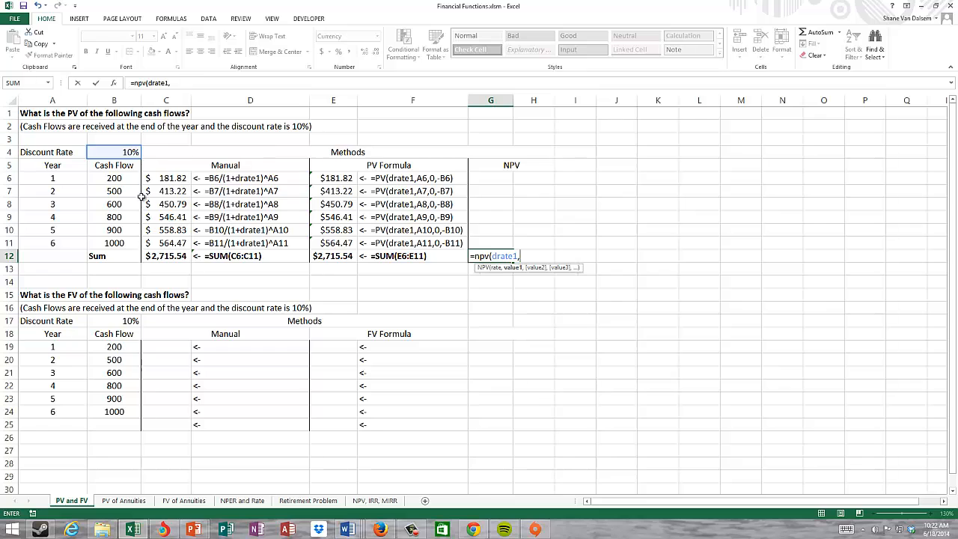
drag(114, 178, 113, 242)
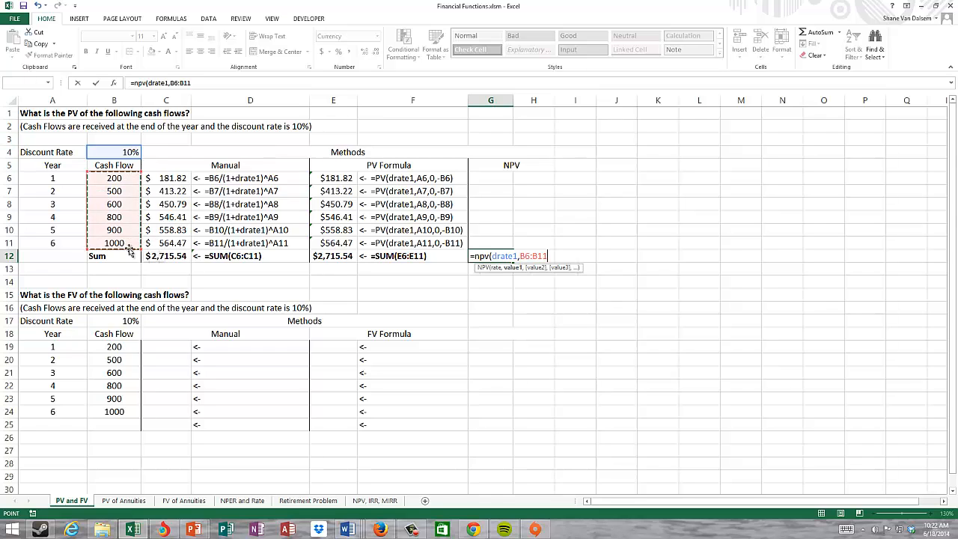
key(Return)
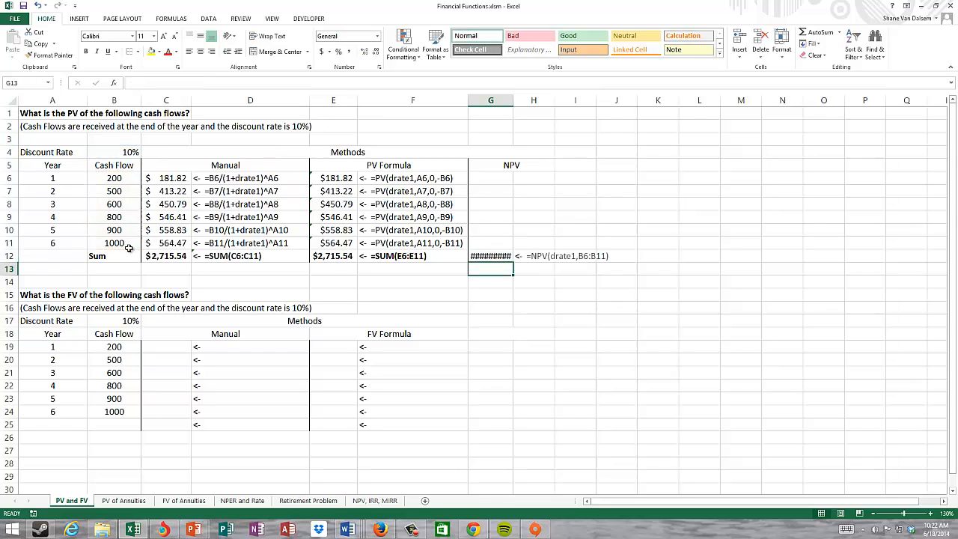
click(491, 254)
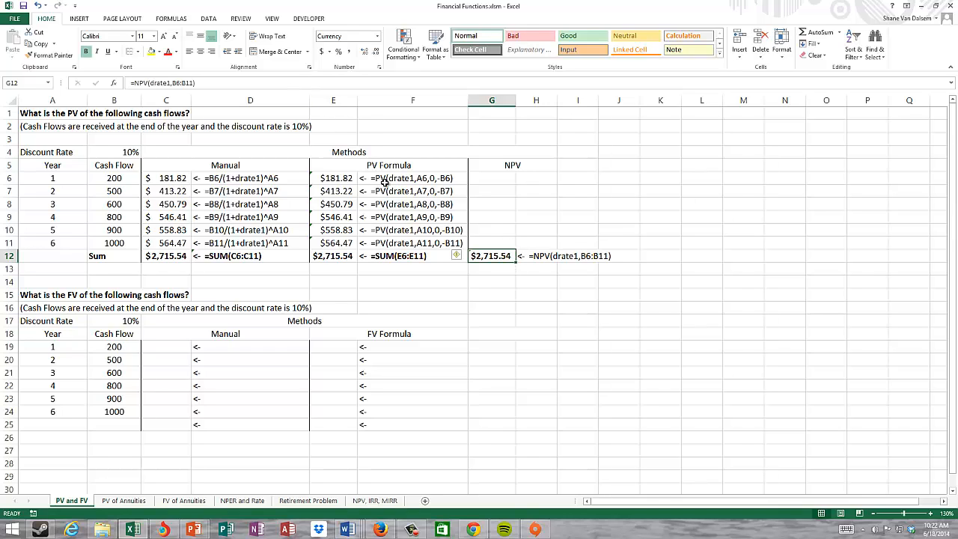
click(491, 346)
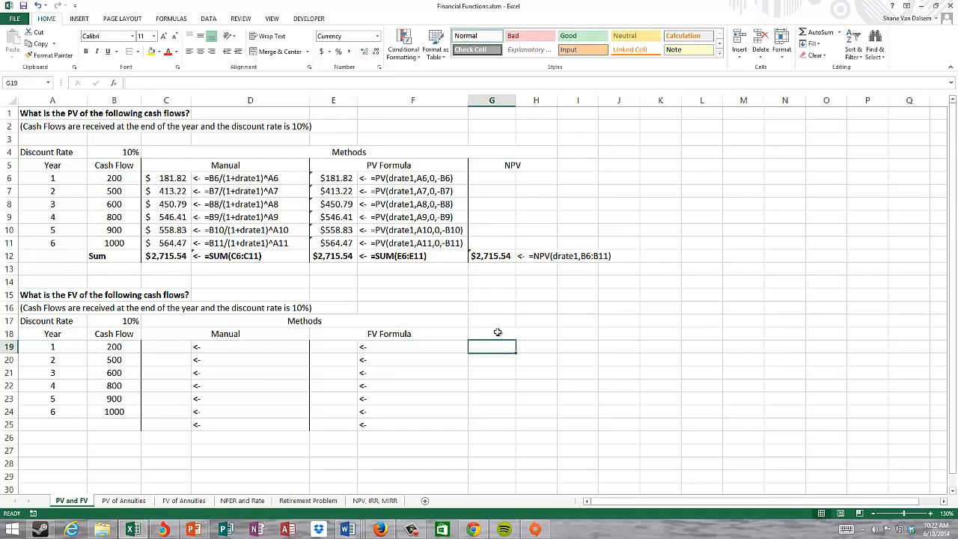
mouse_move(197, 321)
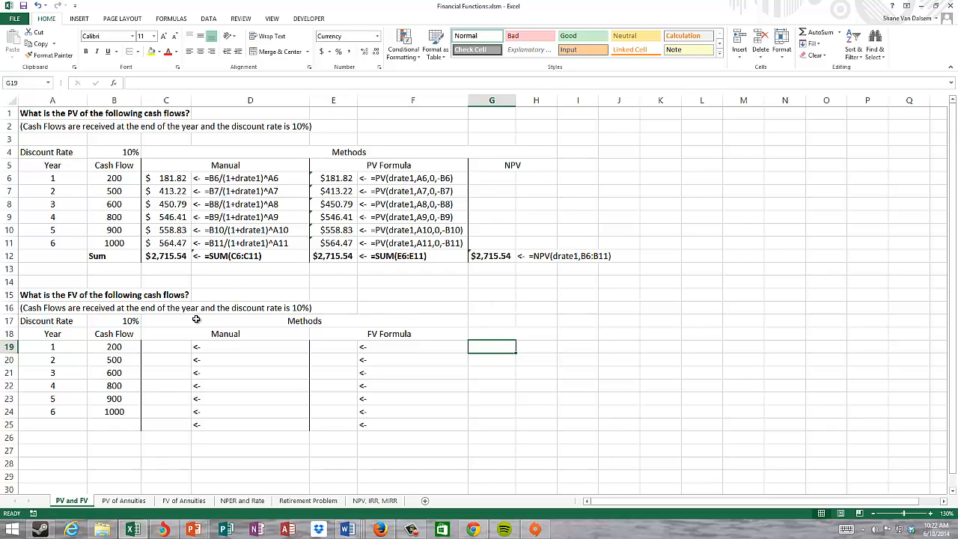
scroll(down, 3)
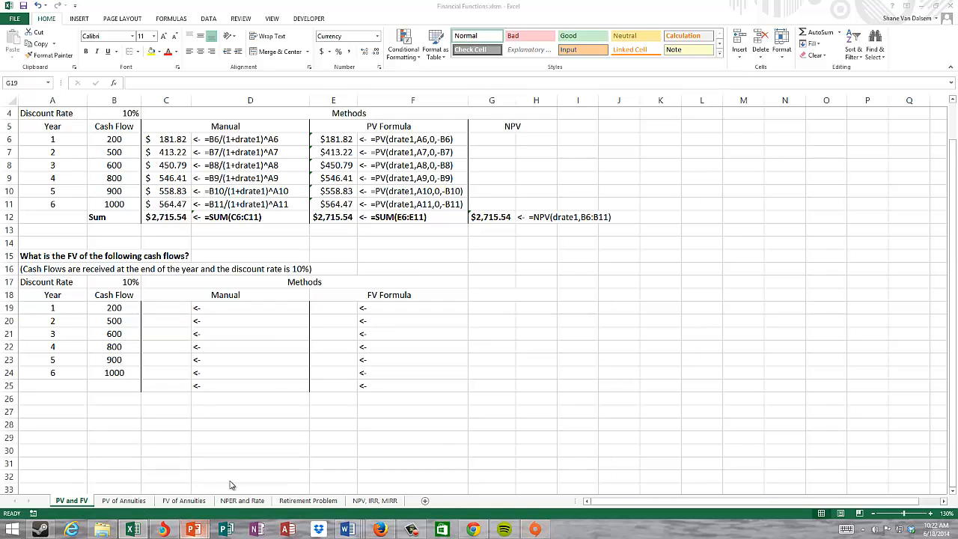
click(193, 530)
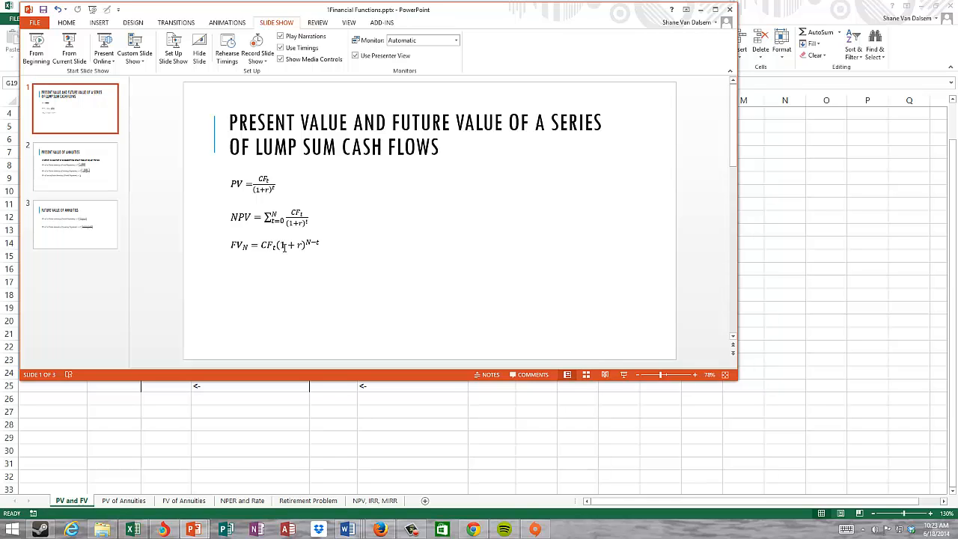
mouse_move(282, 240)
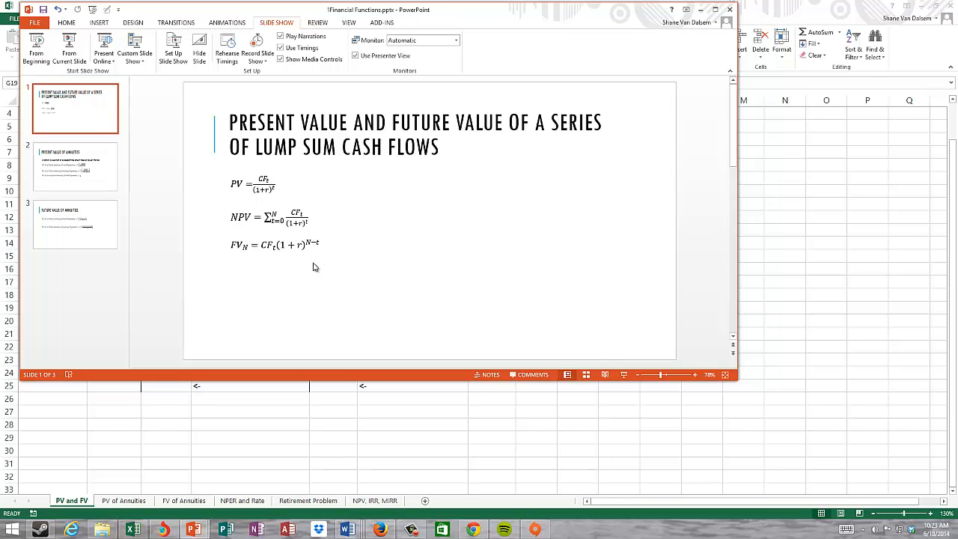
mouse_move(326, 263)
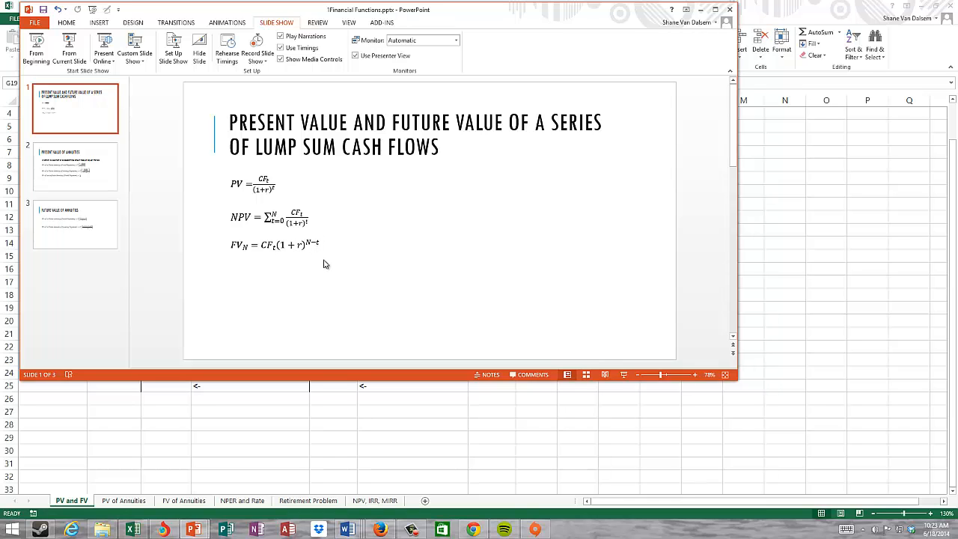
mouse_move(312, 268)
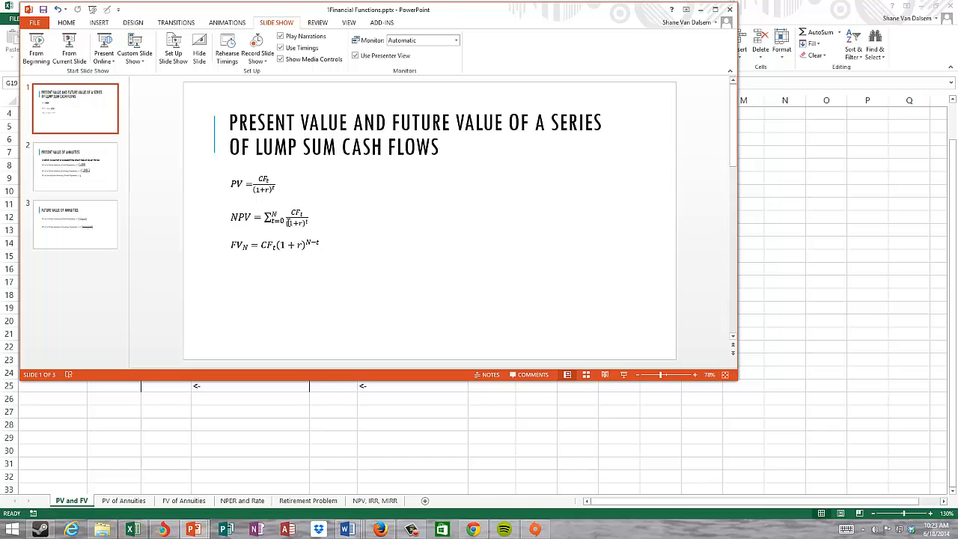
mouse_move(668, 33)
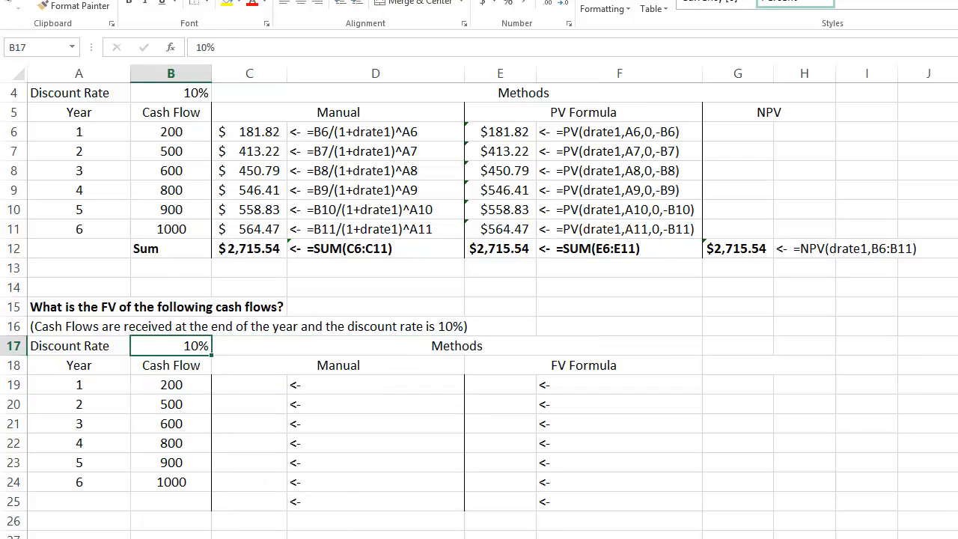
Step: Return to the future value problem's 10% discount rate cell
click(18, 47)
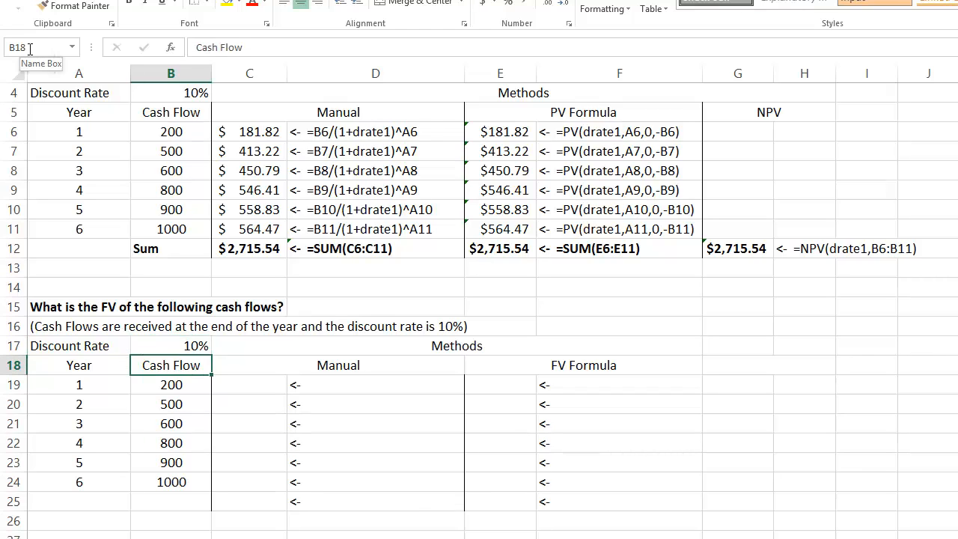
Step: Enter =B19*(1+drate2)^(6-A19) in C19, returning 322.102 for year 1
click(248, 383)
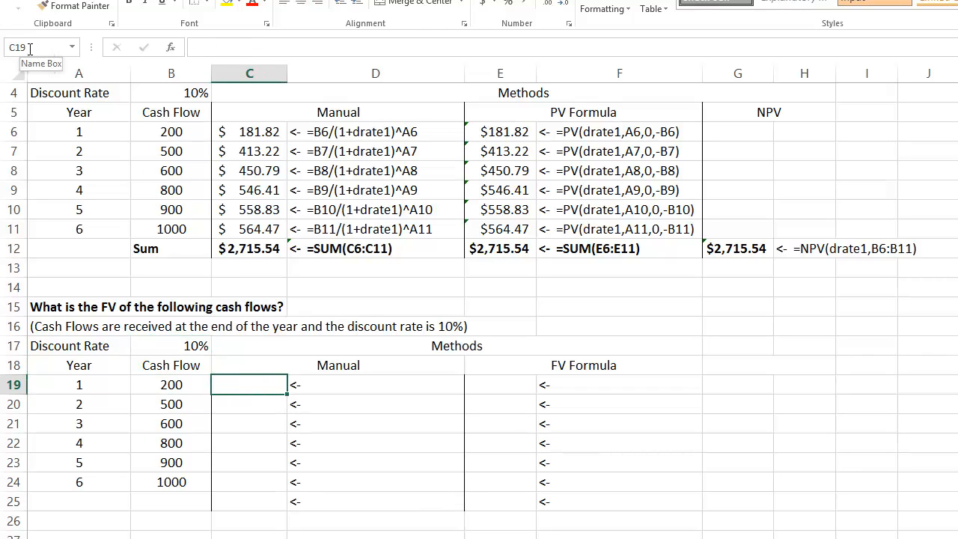
text(=B19)
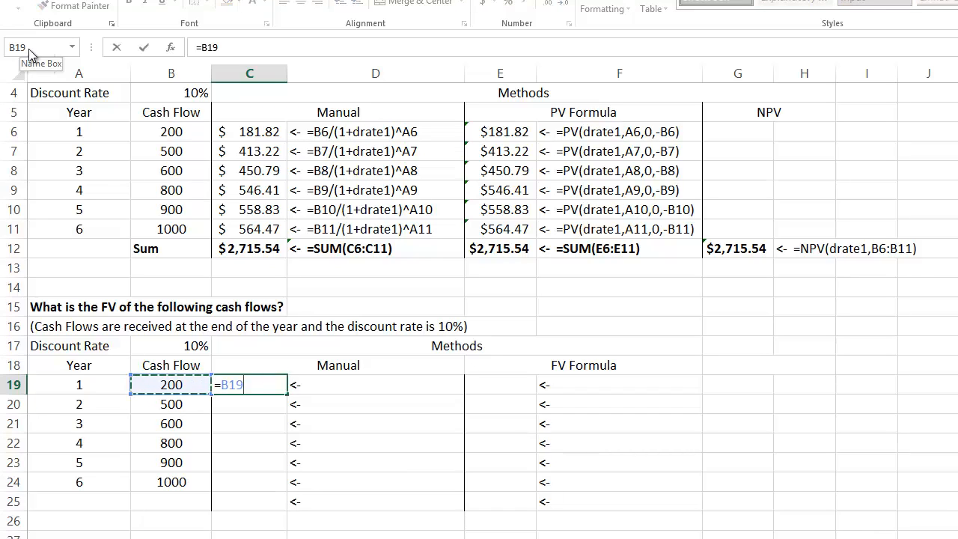
text(*(1)
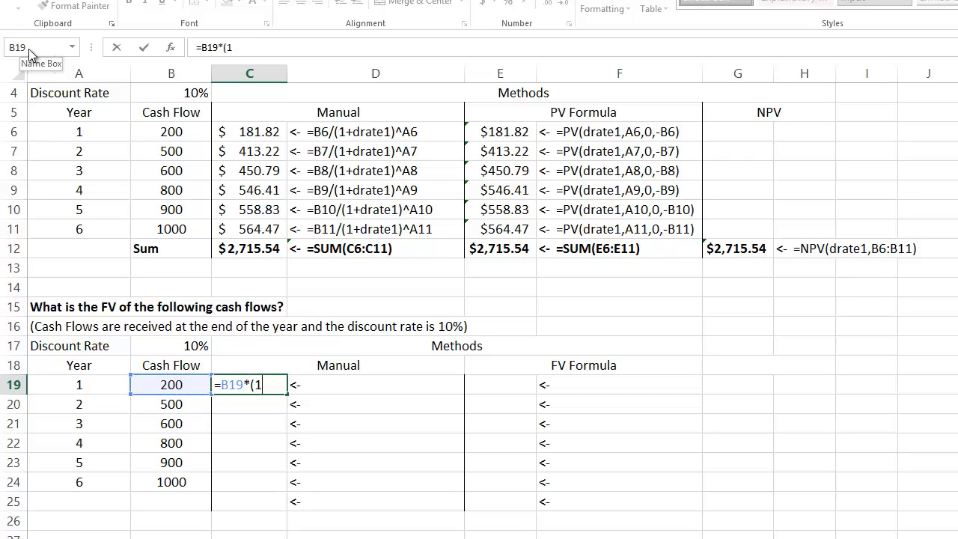
text(+drate2)
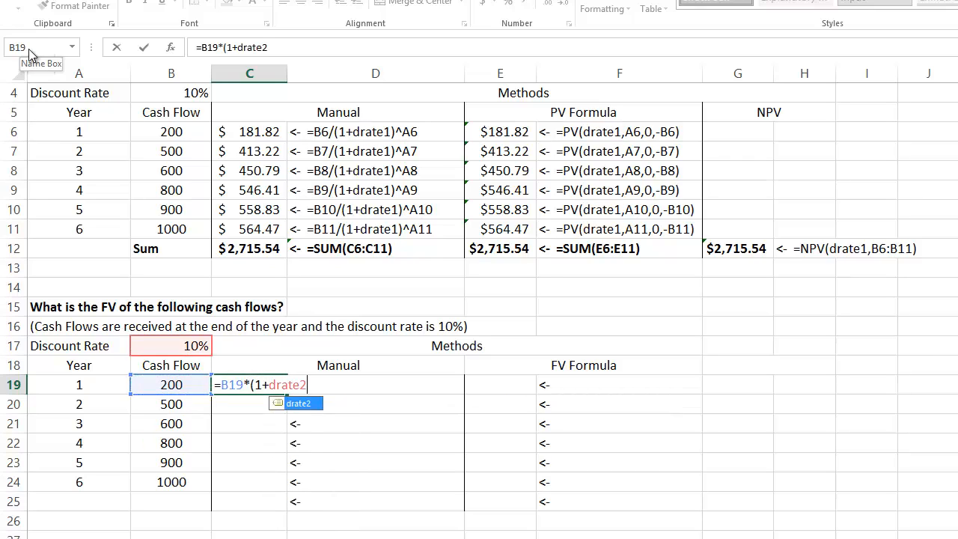
text())
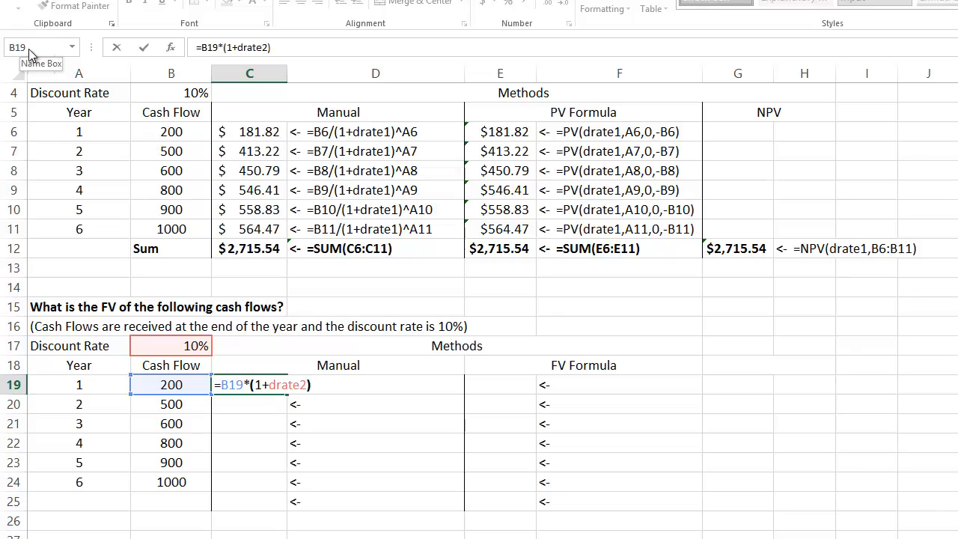
text(^()
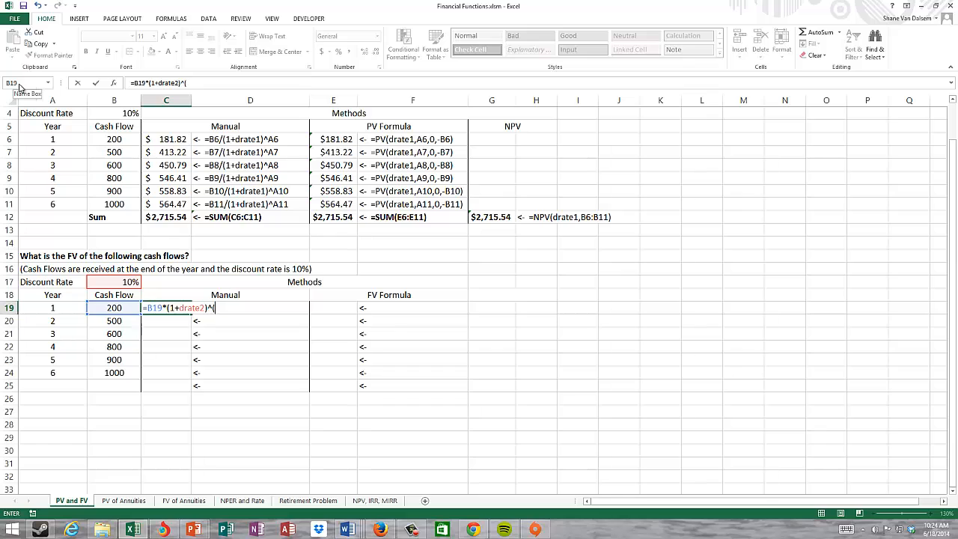
text(6-)
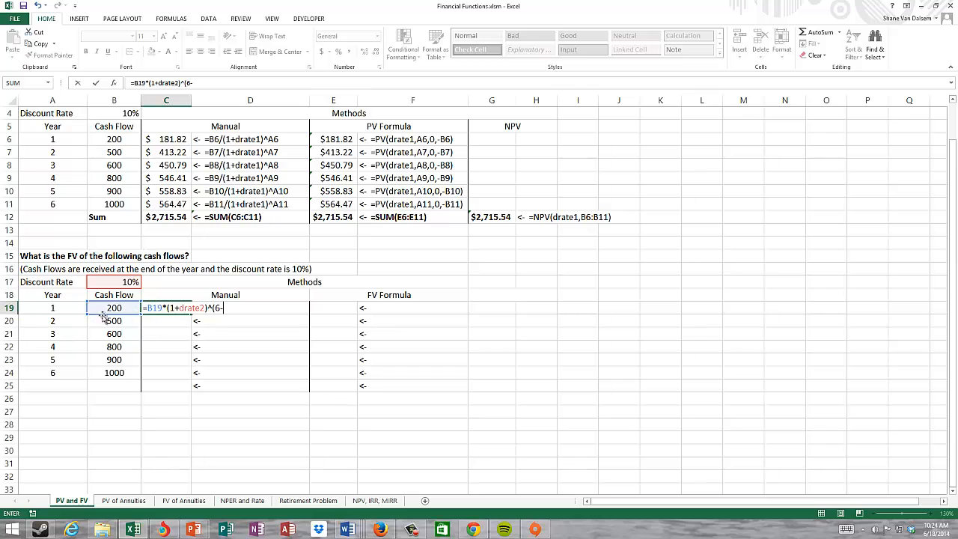
mouse_move(57, 320)
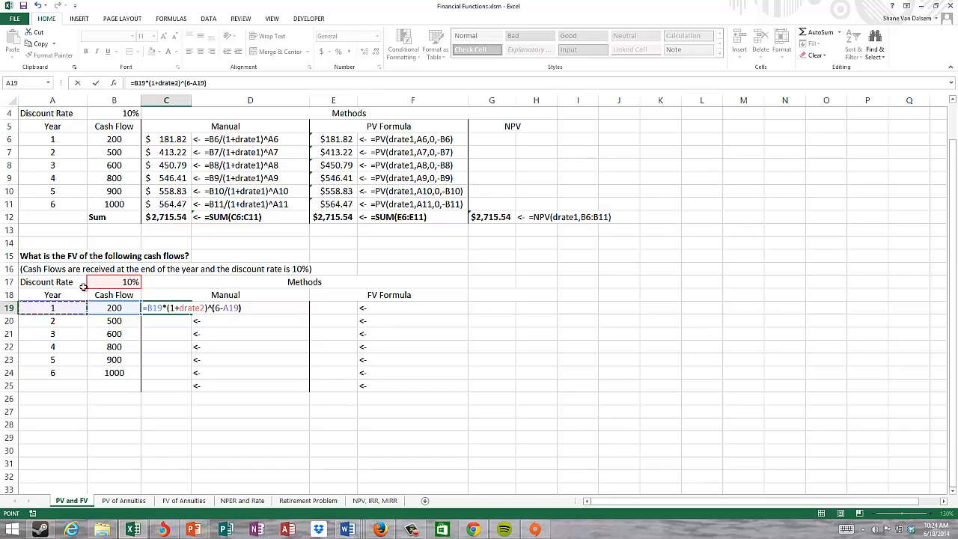
key(Return)
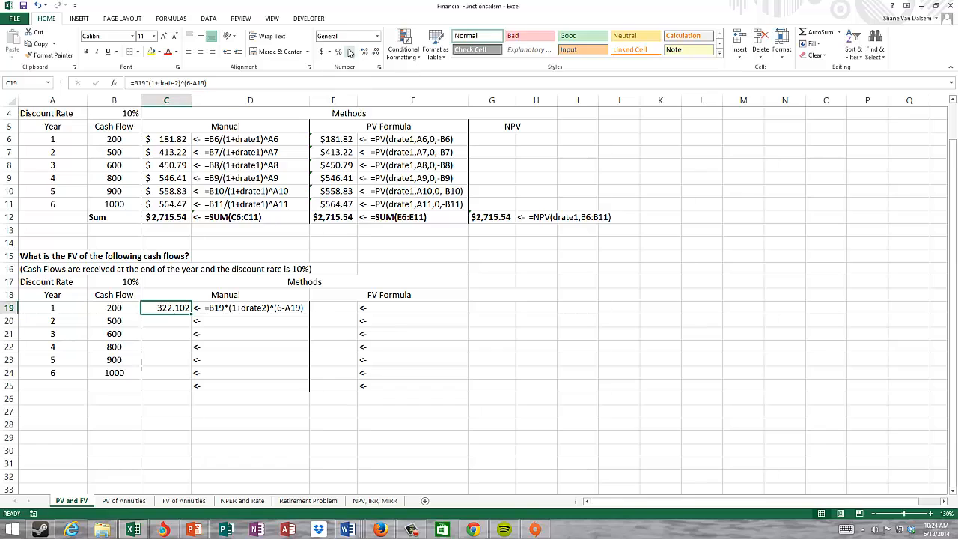
Step: Format C19 as dollars and fill the formula down to C24, giving $322.10 through $1,000.00
click(324, 50)
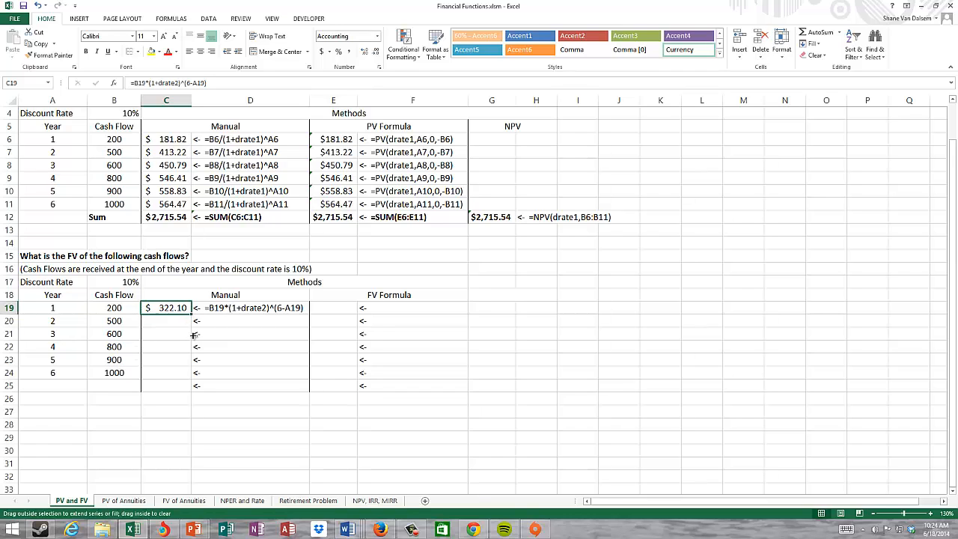
drag(166, 309, 166, 373)
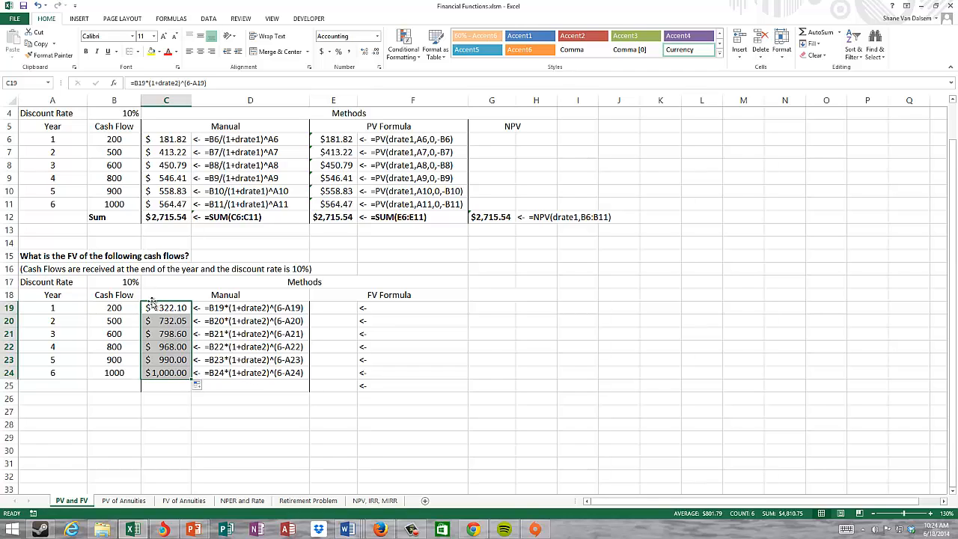
mouse_move(290, 367)
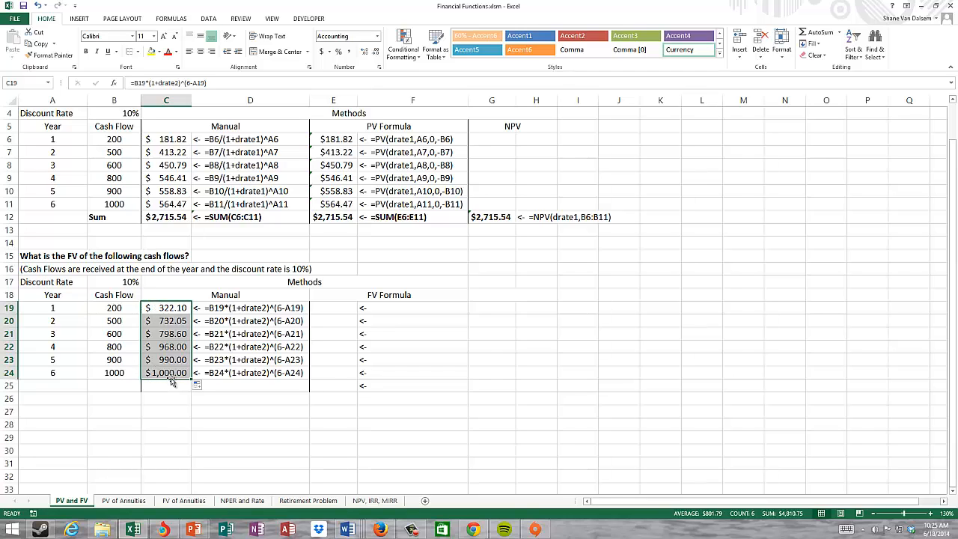
mouse_move(313, 315)
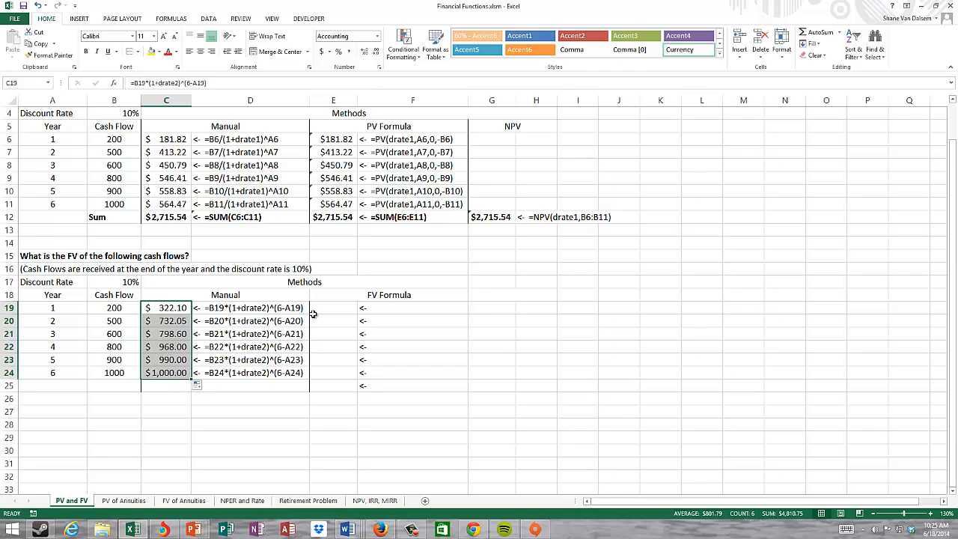
Step: Enter =FV(drate2,6-A19,0,-B19) in E19, returning $322.10 to match the manual result
click(332, 308)
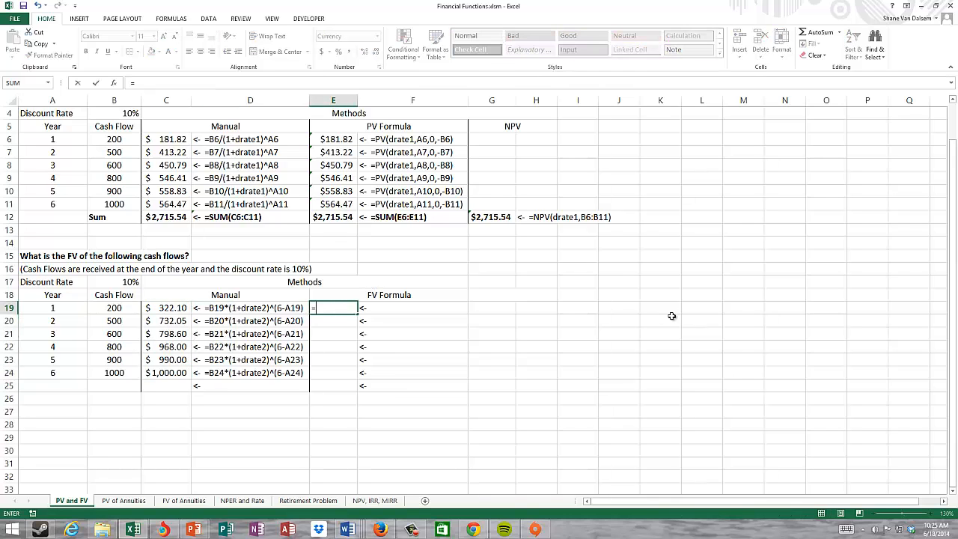
text(=fv()
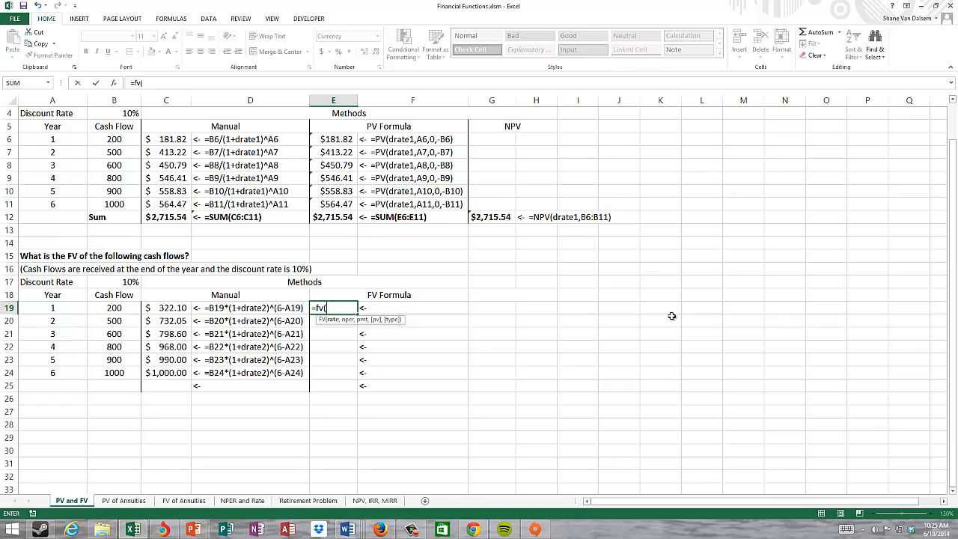
text(drate2)
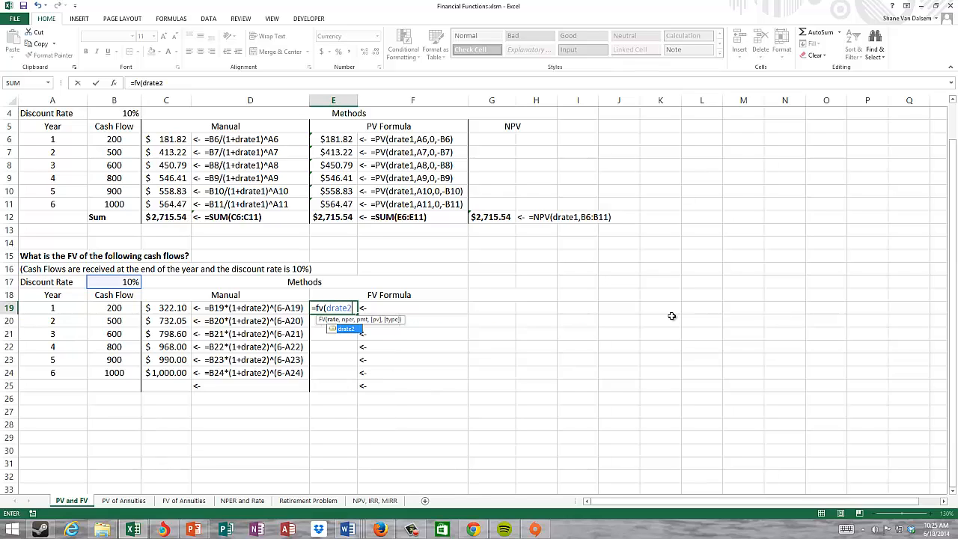
text(,)
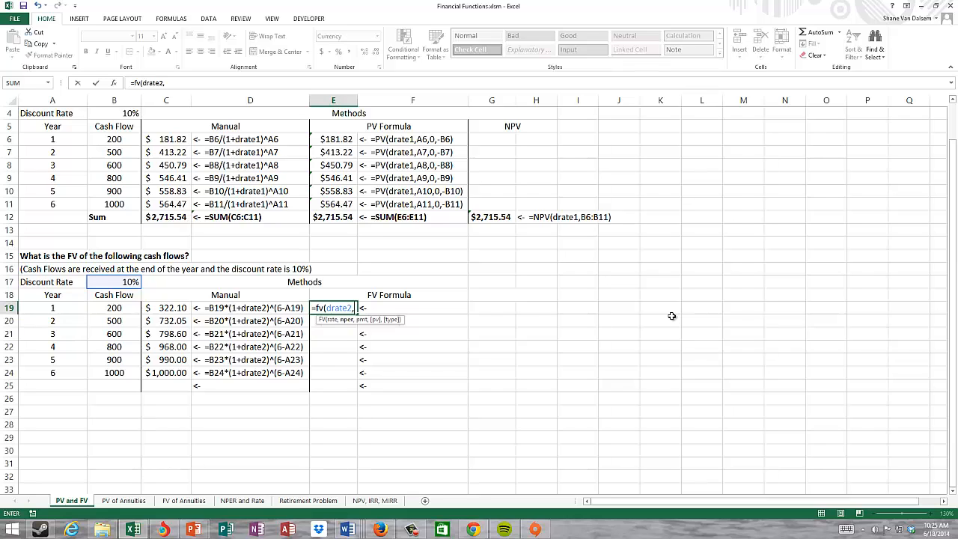
text(6)
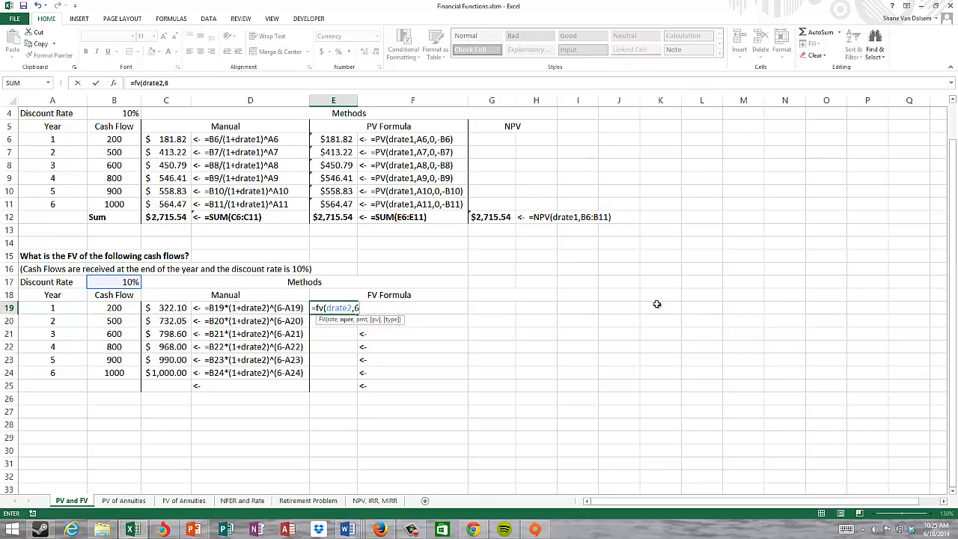
mouse_move(418, 188)
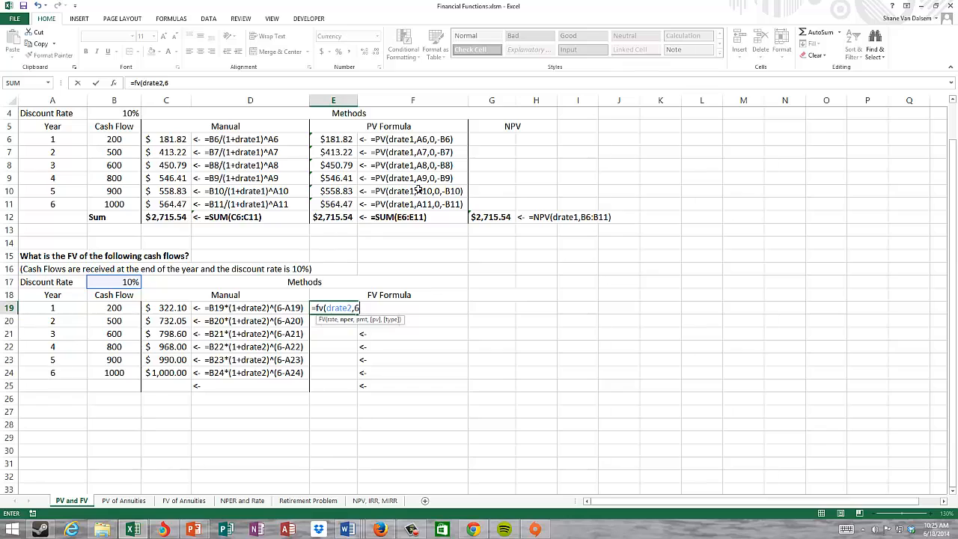
mouse_move(417, 338)
text(-A19)
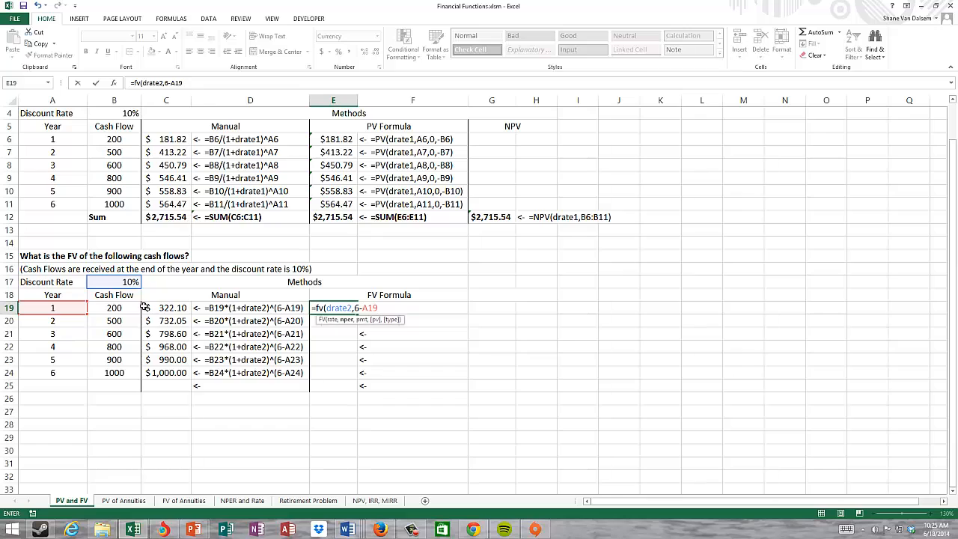
text(,)
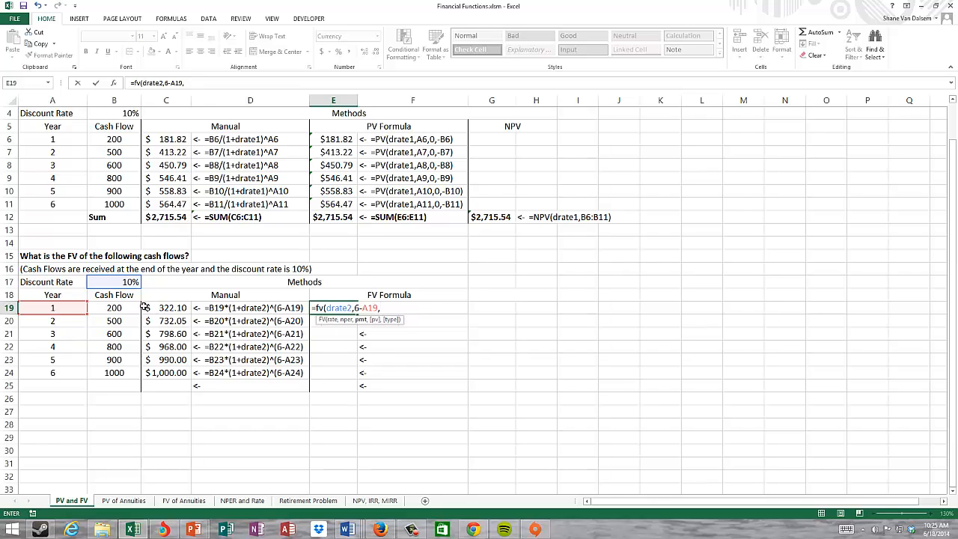
text(0)
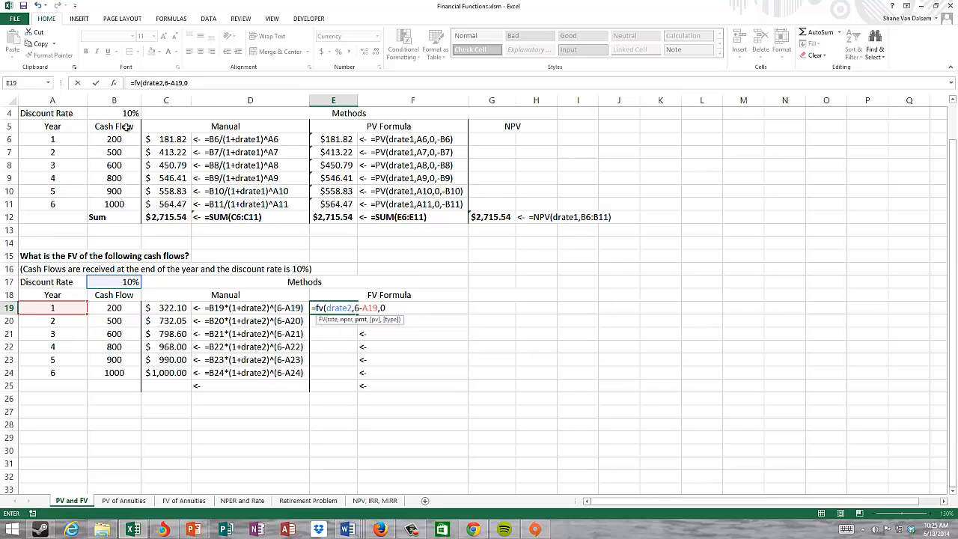
text(,)
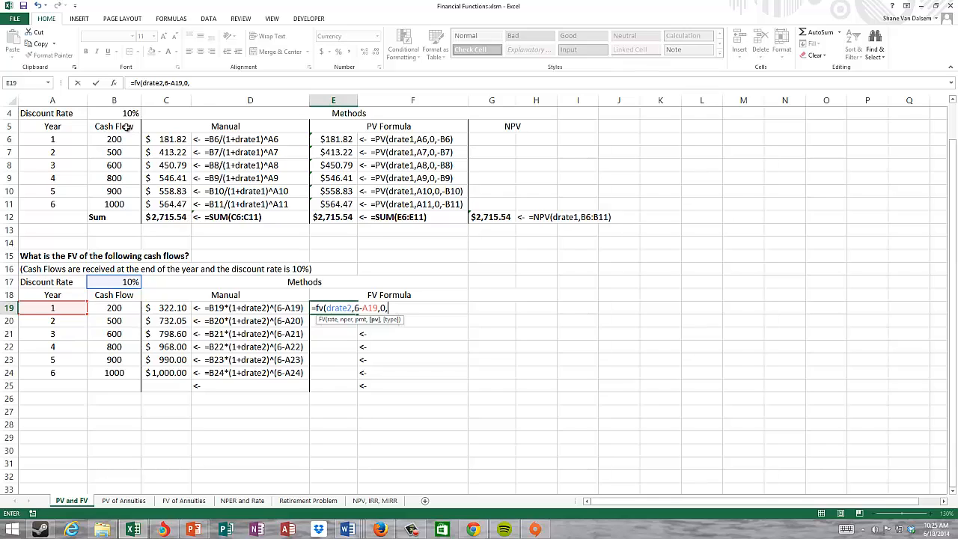
mouse_move(159, 122)
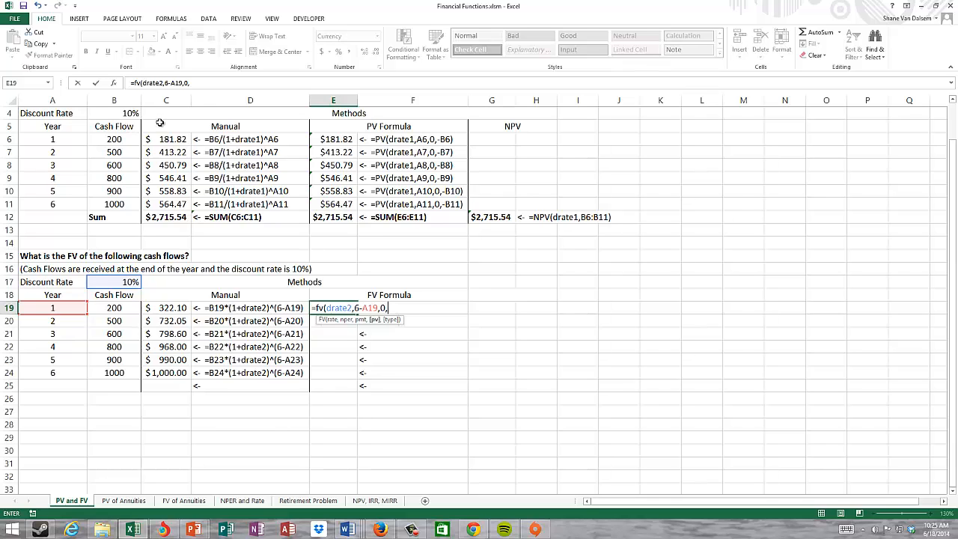
text(-)
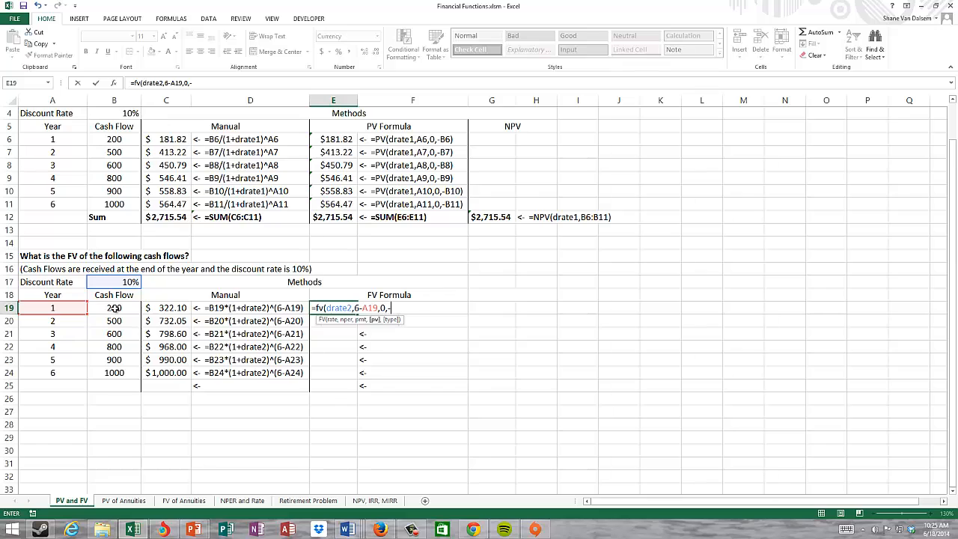
click(114, 308)
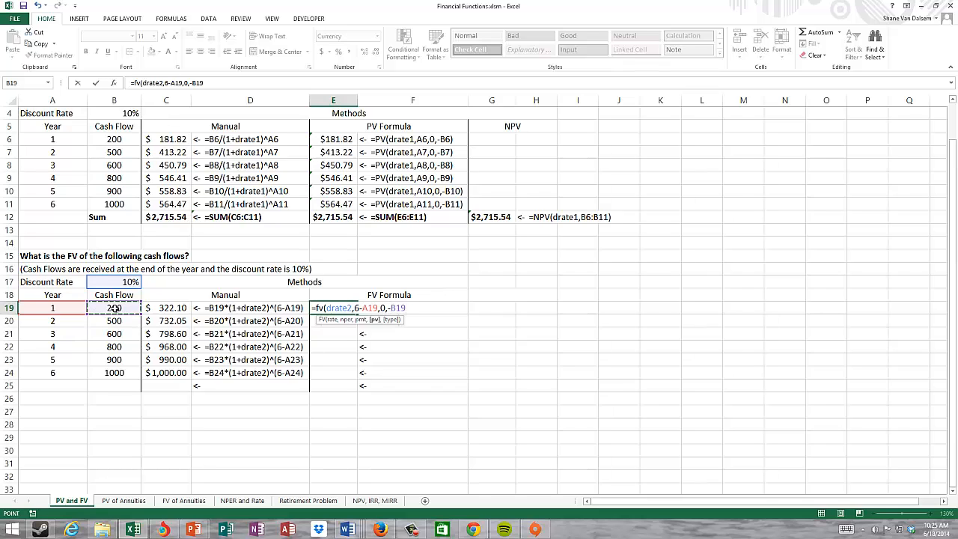
mouse_move(566, 310)
text())
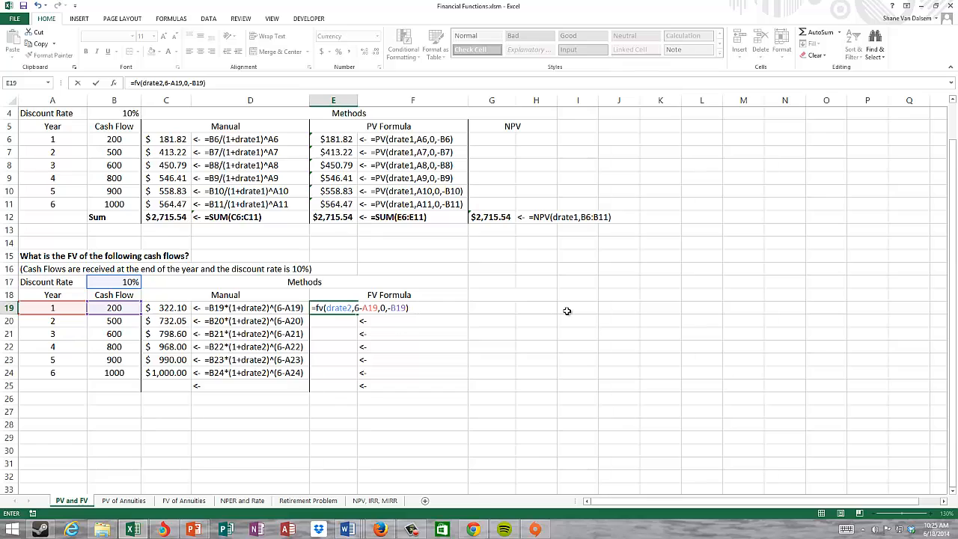
key(Return)
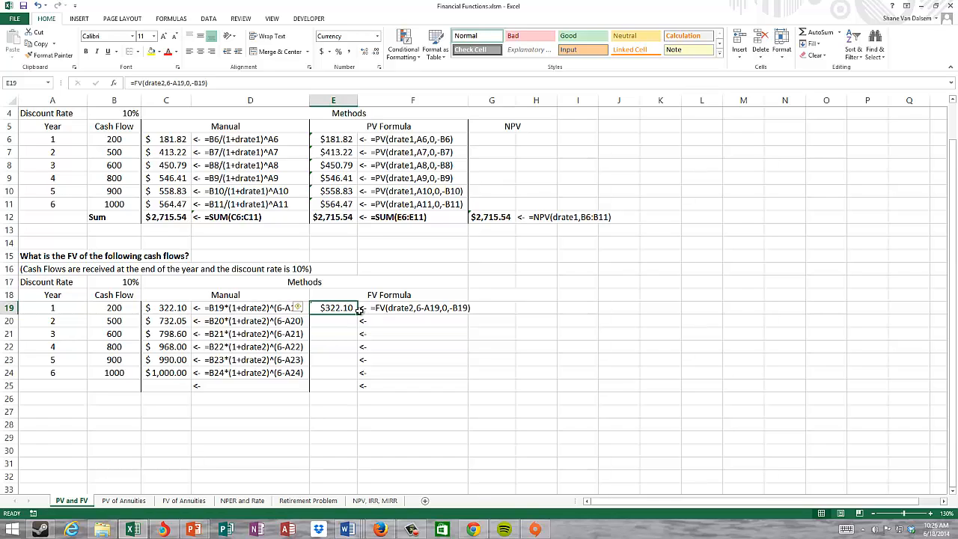
Step: Fill the FV formula down E19:E24, drop the extra row-25 copy, and select B25 for the Sum label
drag(357, 308, 350, 386)
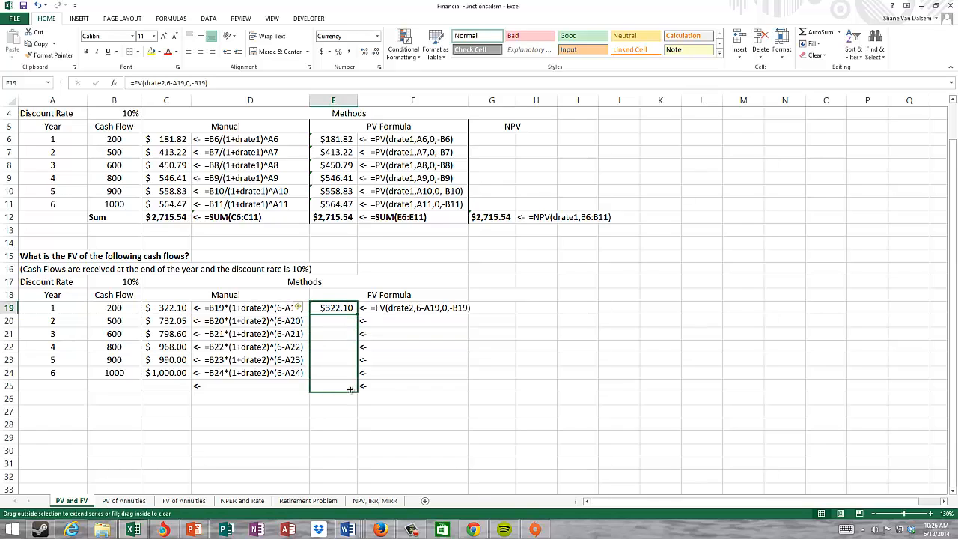
drag(350, 313, 351, 386)
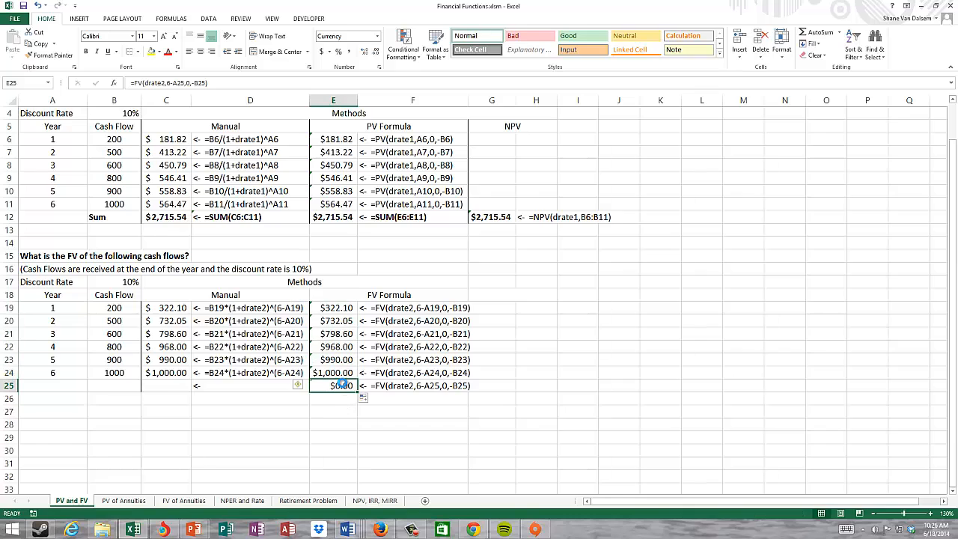
click(114, 386)
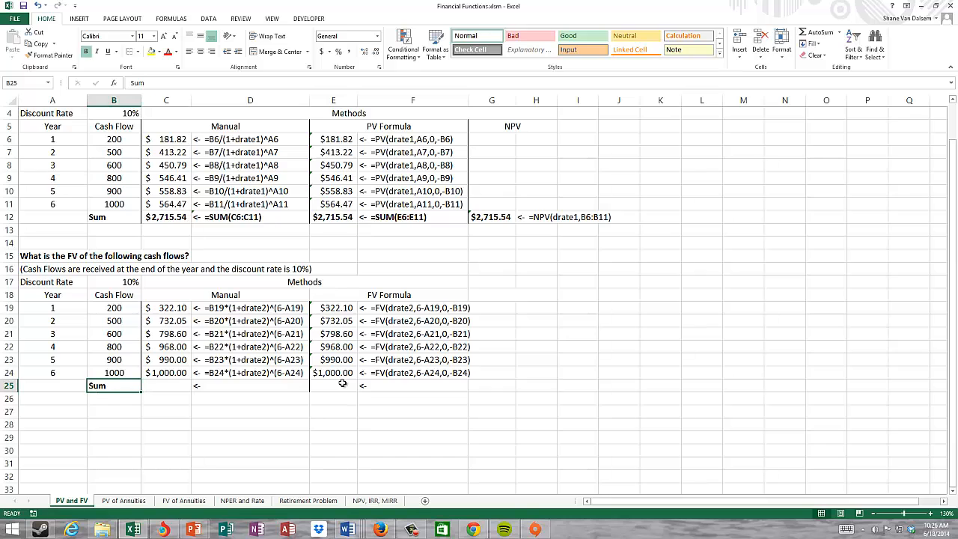
Step: Total the manual future values in C25 with =SUM(C19:C24), giving $4,810.75
text(=sum(C24)
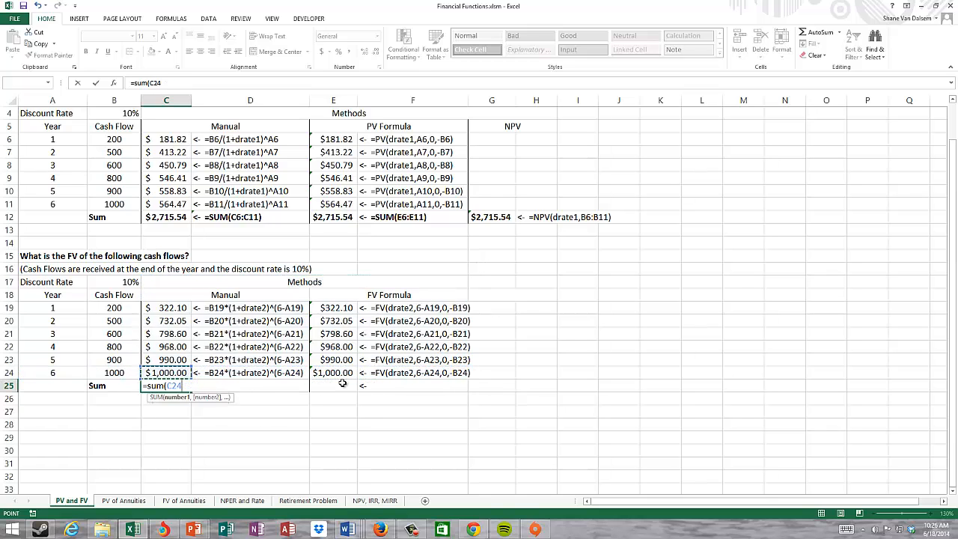
drag(167, 309, 167, 373)
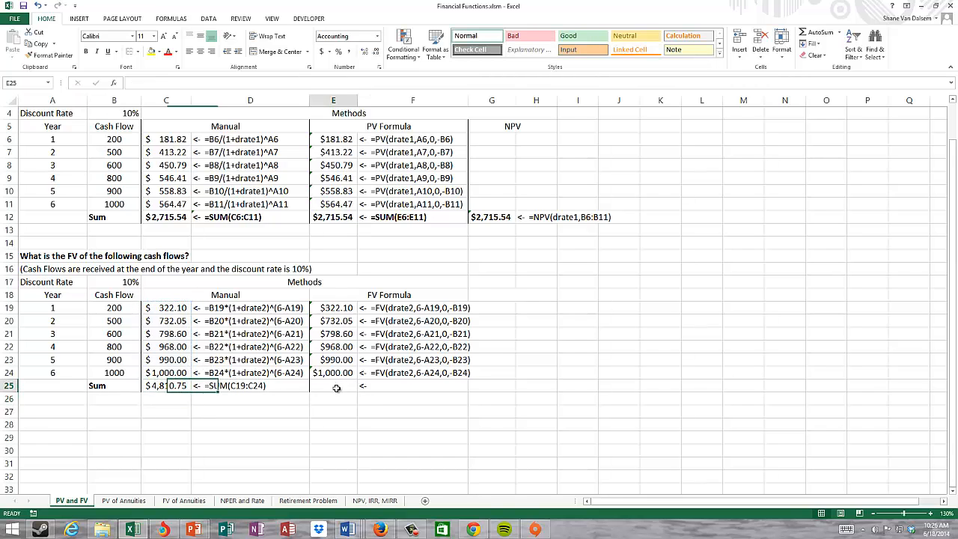
Step: Start the matching total in E25 with =SUM( over E19:E24
text(=sum()
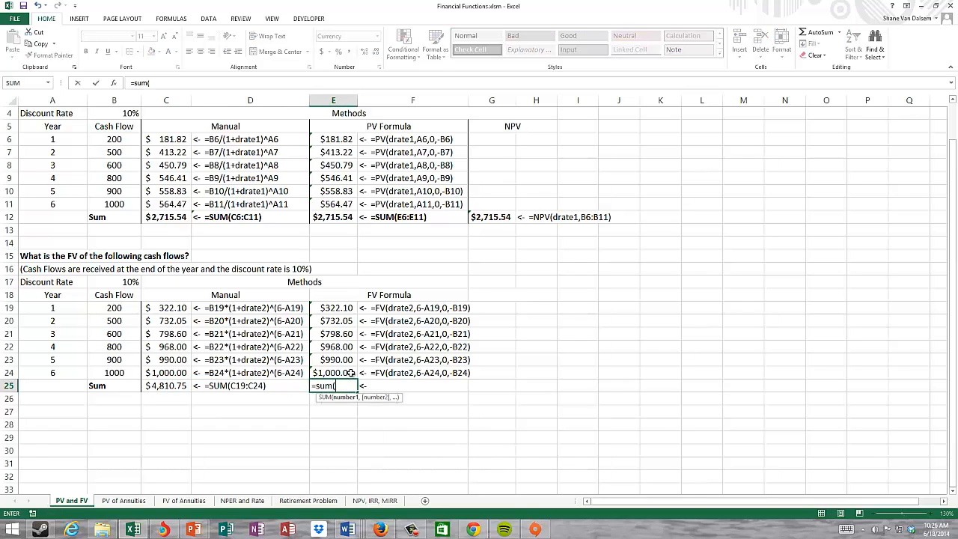
drag(332, 308, 333, 373)
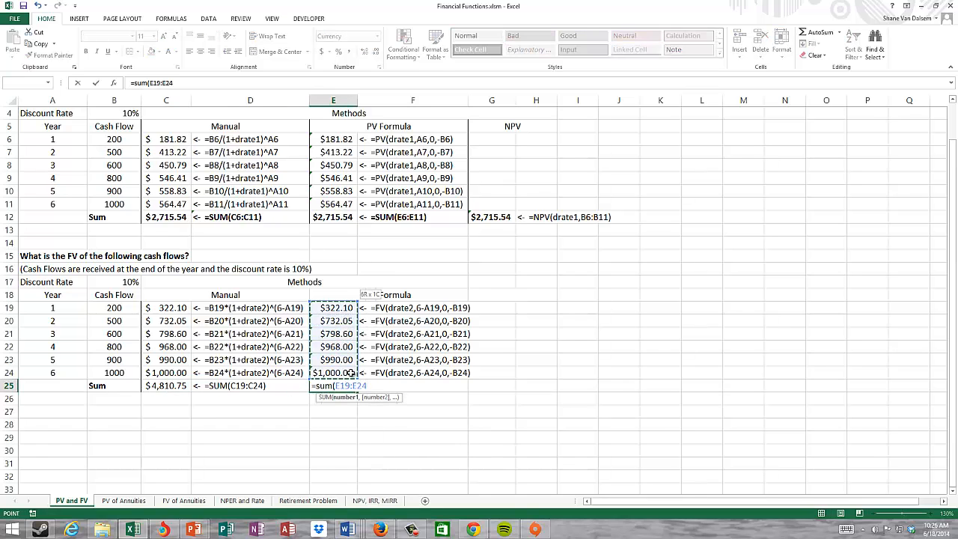